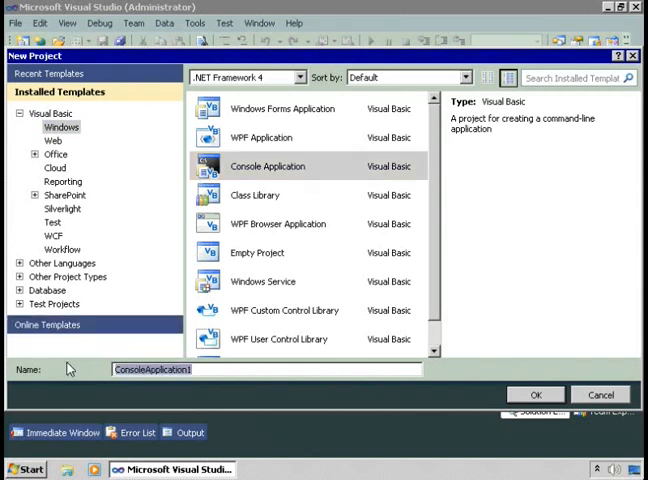
# - Create the new Visual Basic console project named DebugSample
pyautogui.write('DebugSample')
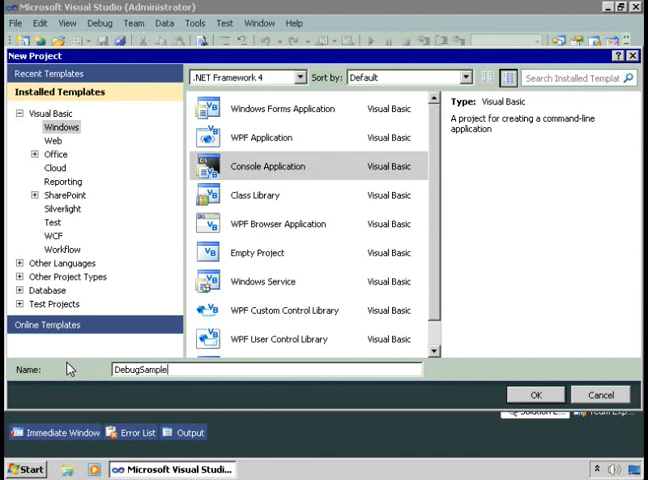
pyautogui.click(535, 393)
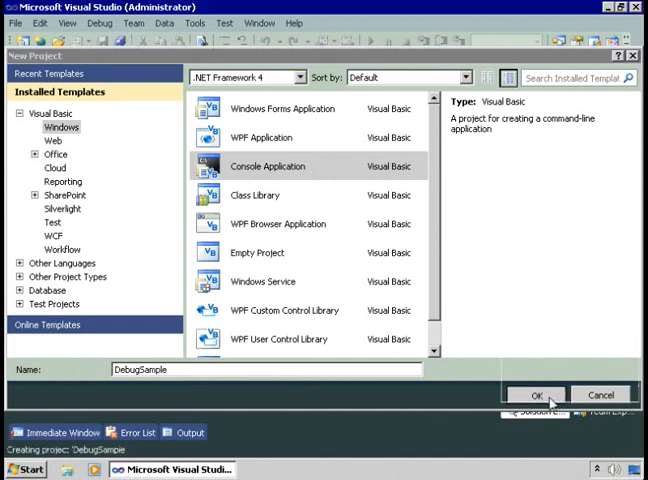
# - Add 'Imports System' at the top and 'Dim ageValue As Integer' inside Sub Main
pyautogui.click(534, 394)
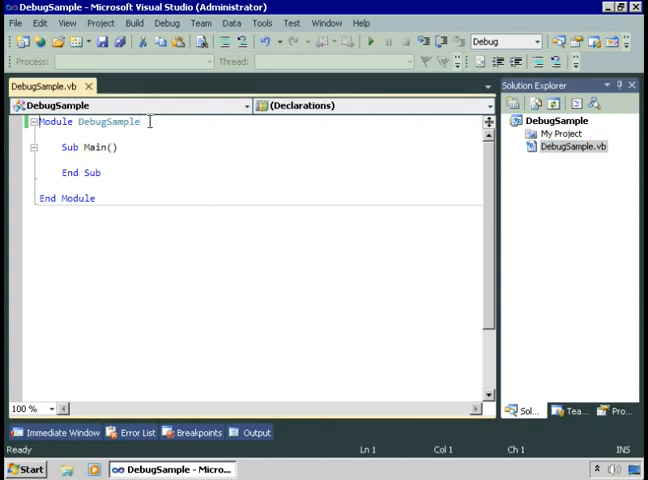
pyautogui.write('i')
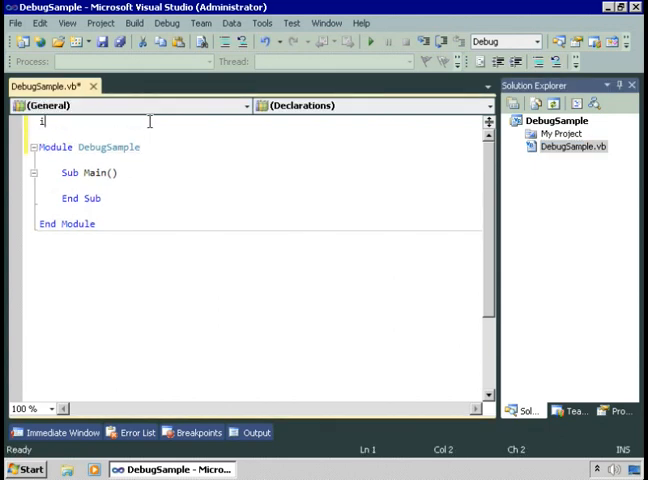
pyautogui.write('Imports syst')
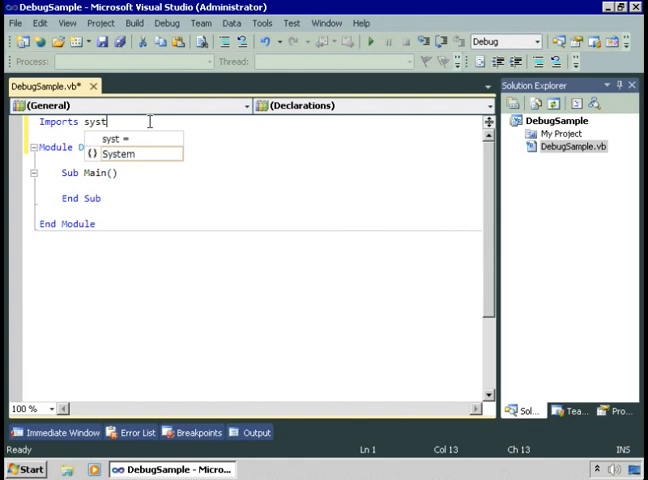
pyautogui.write('em')
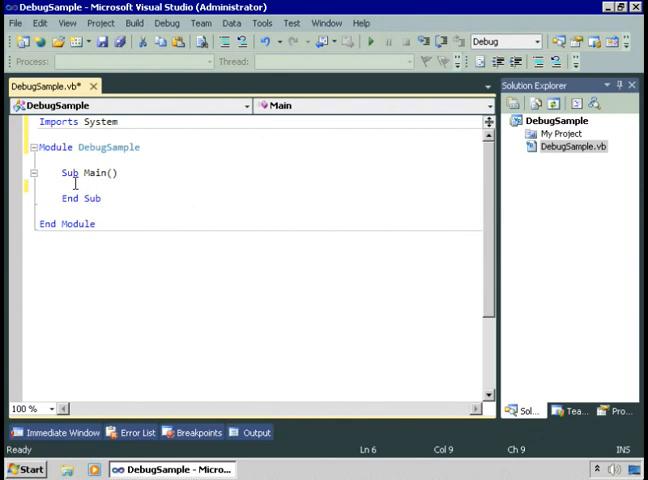
pyautogui.write('Dim')
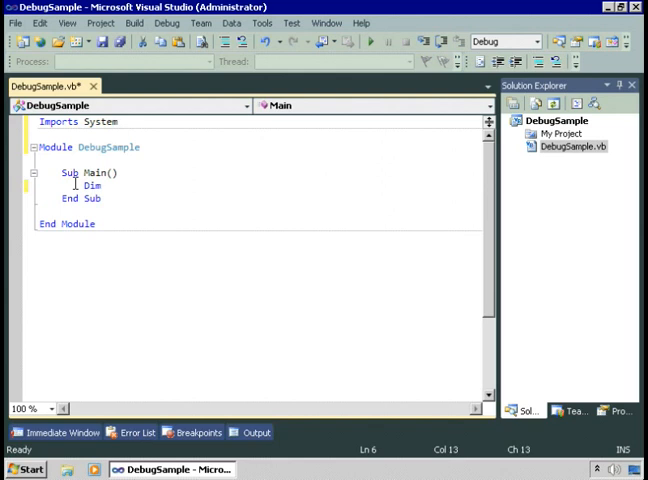
pyautogui.write('ageValue As Integer')
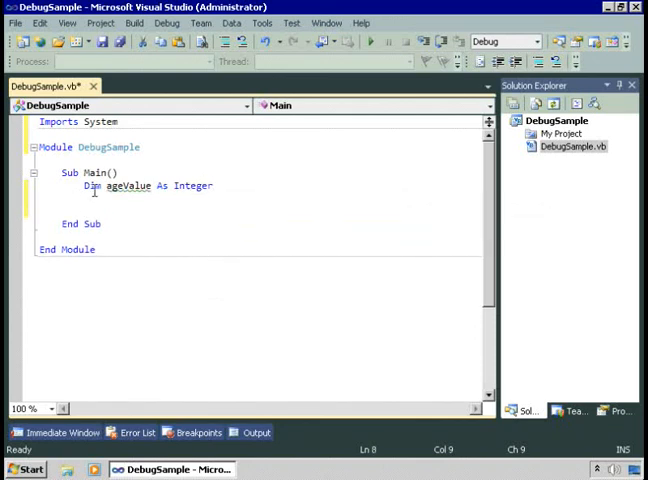
pyautogui.moveTo(130, 186)
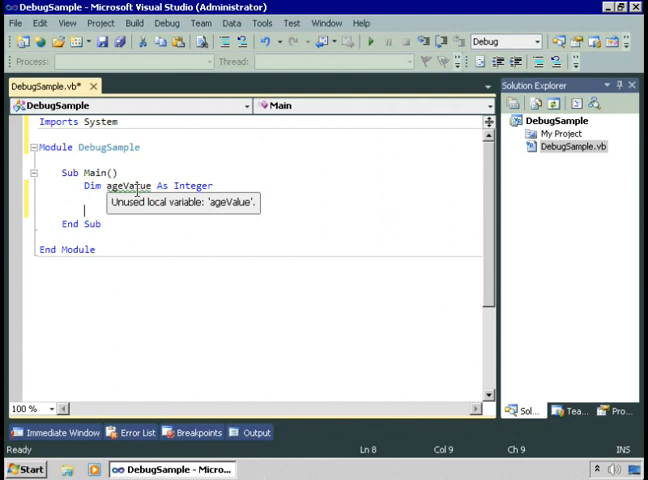
pyautogui.moveTo(80, 208)
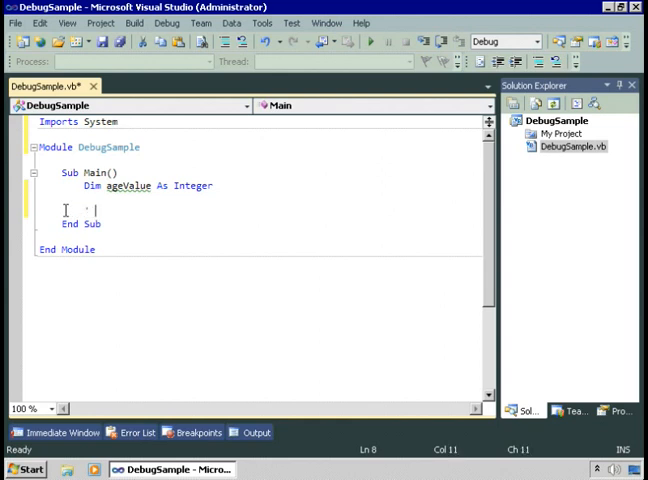
# - Add the comment ' Ask for the user's age: and Console.Write("Enter your age: ")
pyautogui.write("' Ask for th")
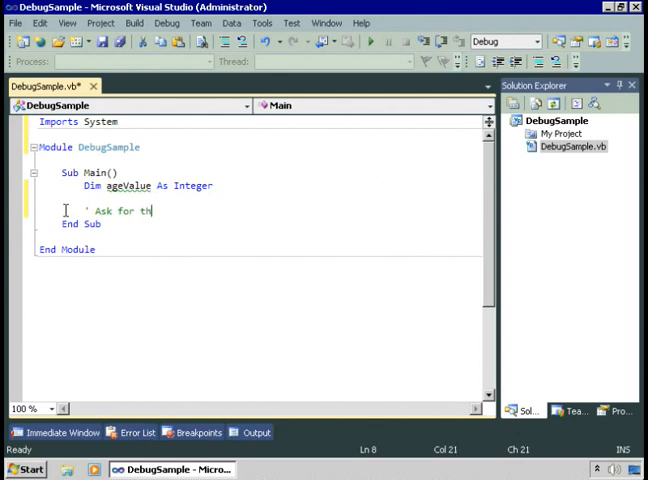
pyautogui.write("e user's age:")
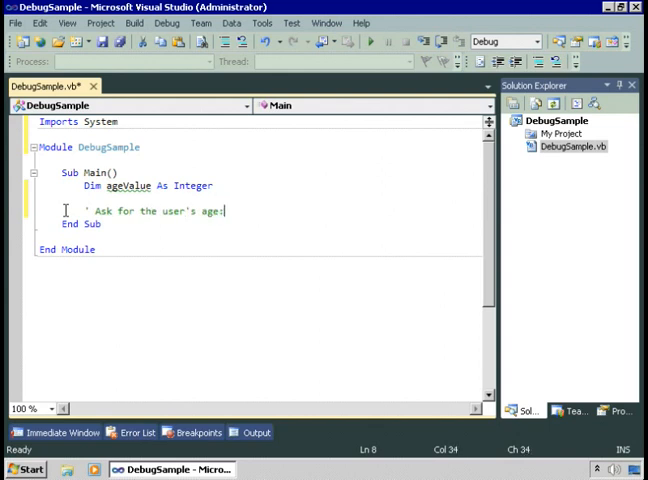
pyautogui.write('Console.Wri')
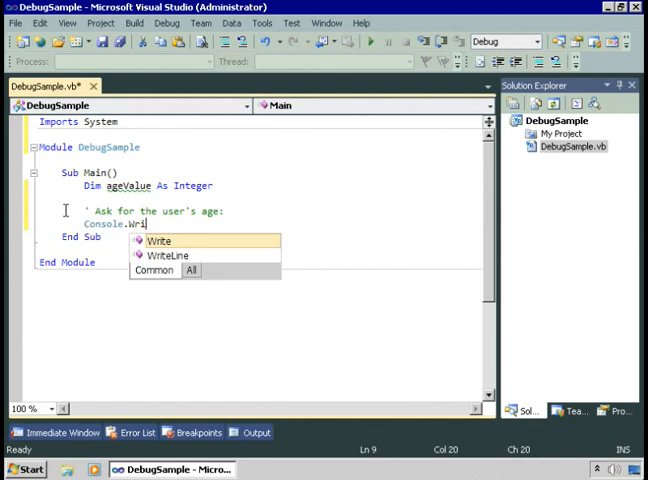
pyautogui.write('te("Enter your age:')
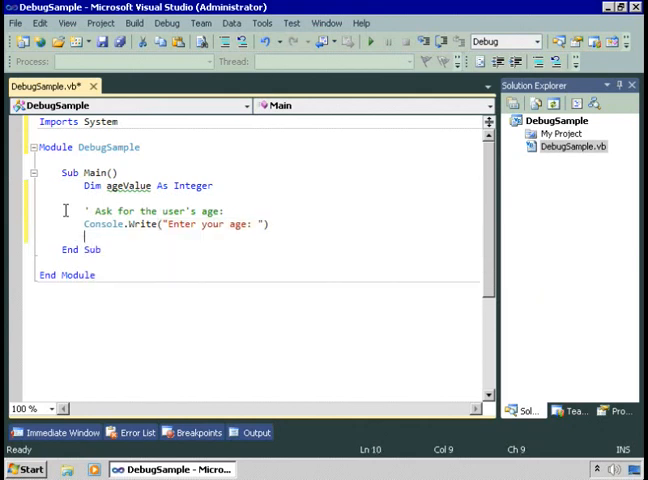
# - Assign ageValue = CInt(Console.ReadLine()) and start a new line below
pyautogui.write('ageValue =')
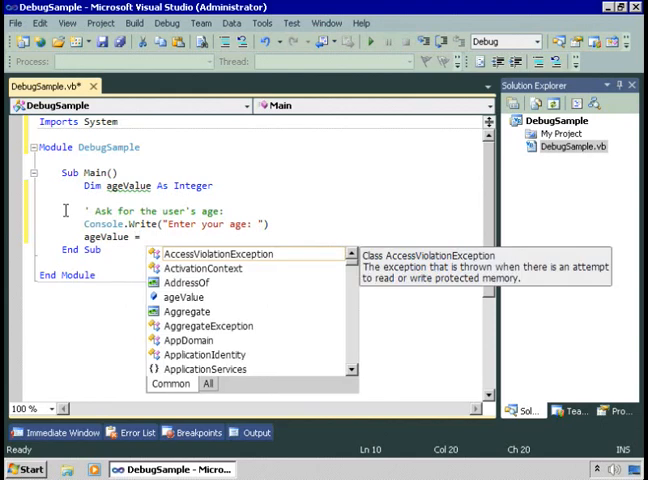
pyautogui.write('Console.re')
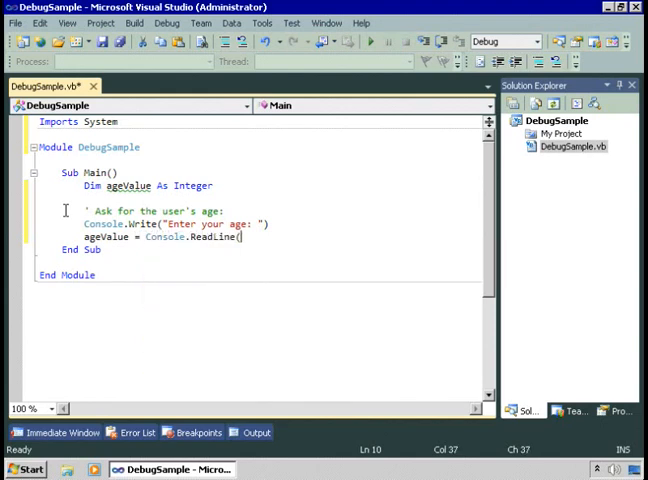
pyautogui.write(')')
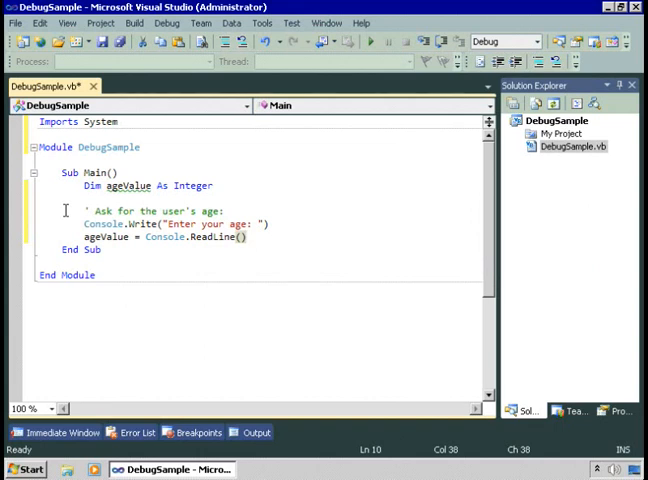
pyautogui.click(165, 237)
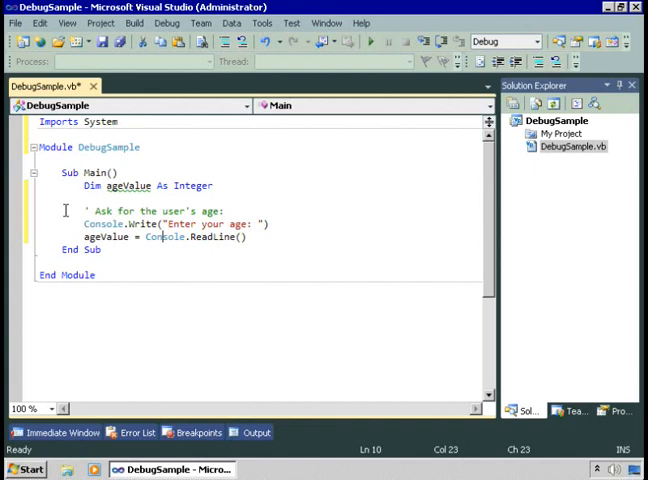
pyautogui.write('cint')
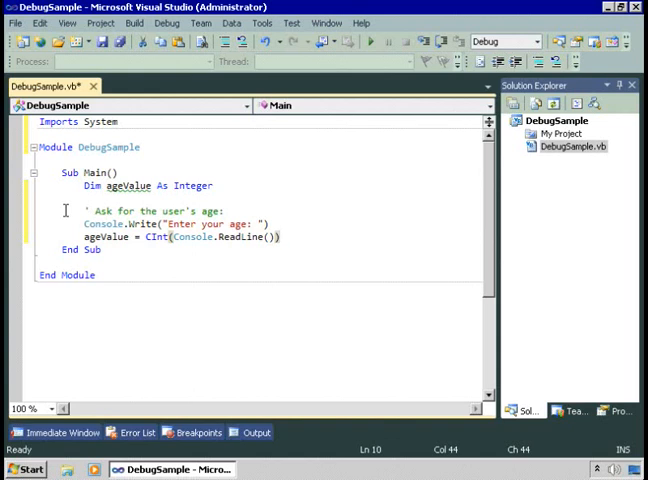
pyautogui.press('enter')
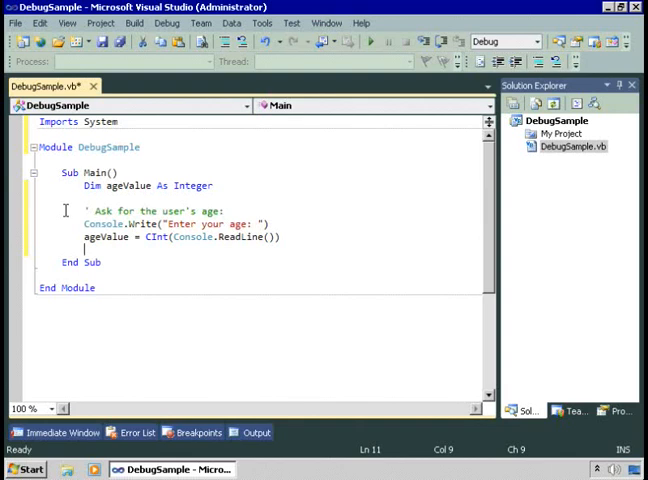
pyautogui.rightClick(560, 120)
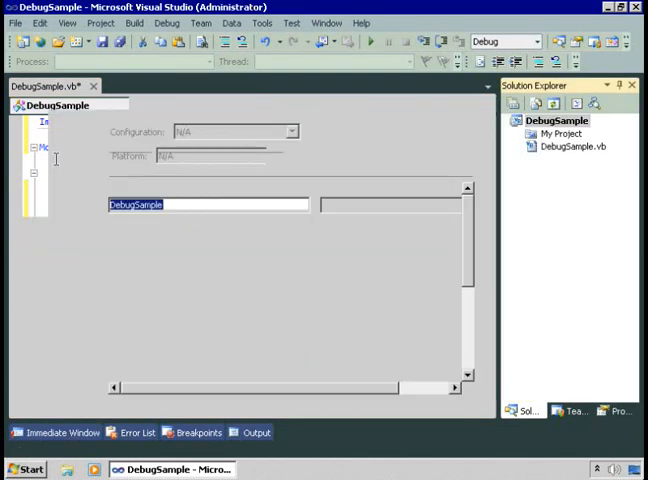
# - View DebugSample's Compile properties, including Option Strict and warning configurations
pyautogui.click(41, 147)
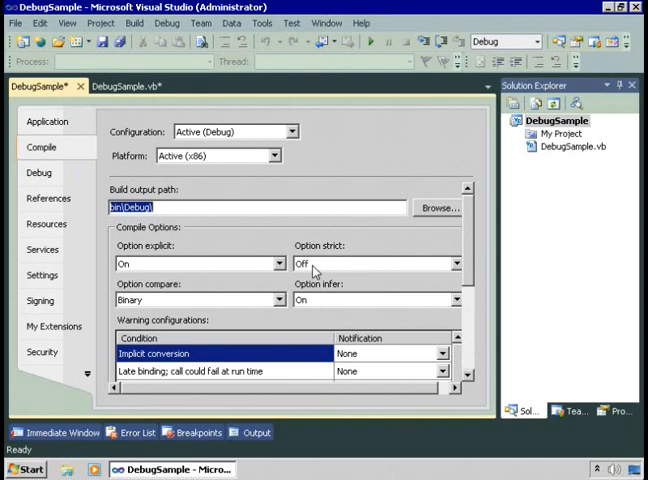
pyautogui.moveTo(173, 370)
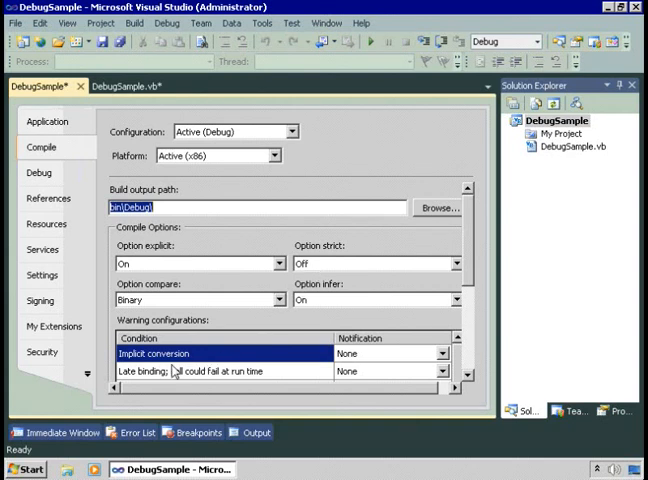
pyautogui.moveTo(357, 366)
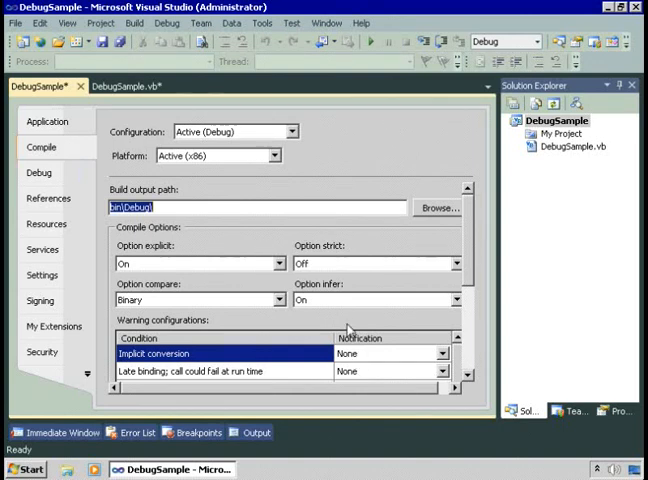
pyautogui.click(370, 263)
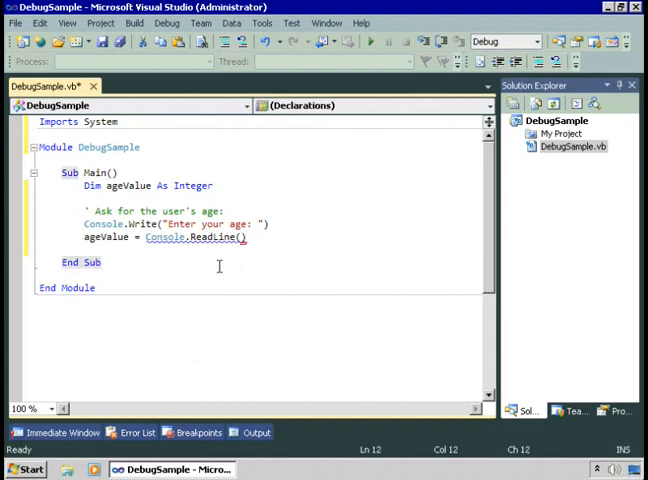
# - Add an Option statement at the file's start and rewrap Console.ReadLine() in CInt
pyautogui.click(120, 122)
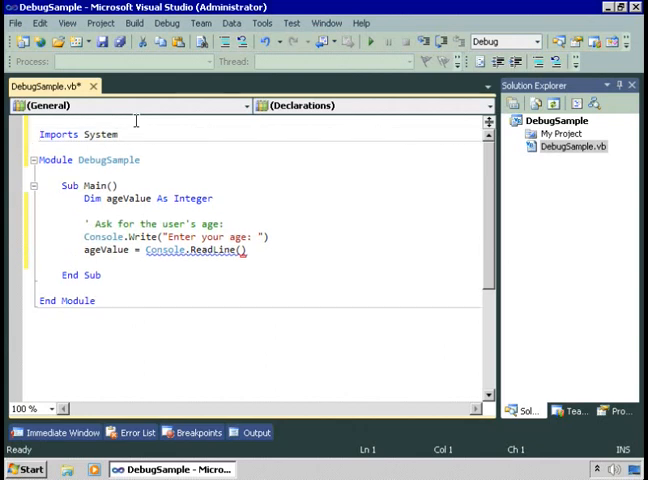
pyautogui.write('opt')
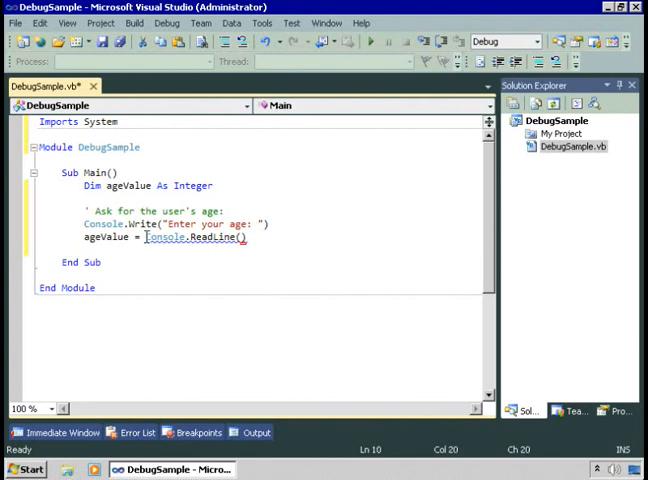
pyautogui.write('CInt(')
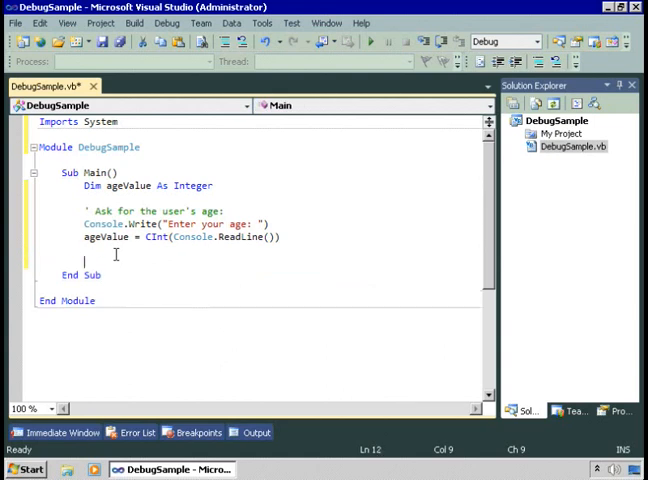
# - Add an If block printing 'You are a teenager.' when ageValue is between 13 and 20
pyautogui.write("' Display the corr")
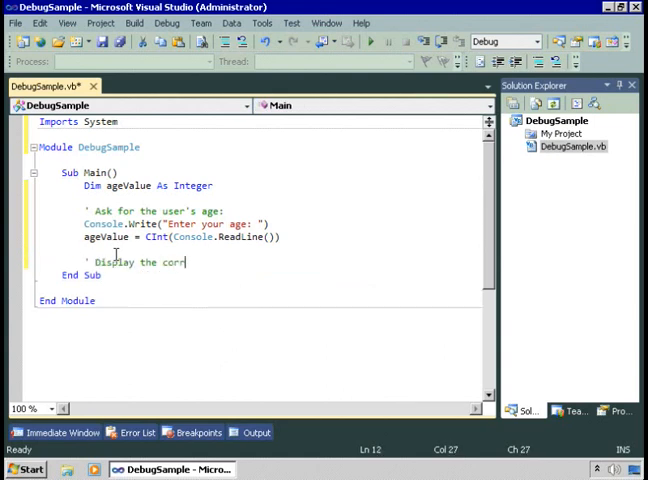
pyautogui.write('ect statement based on the results')
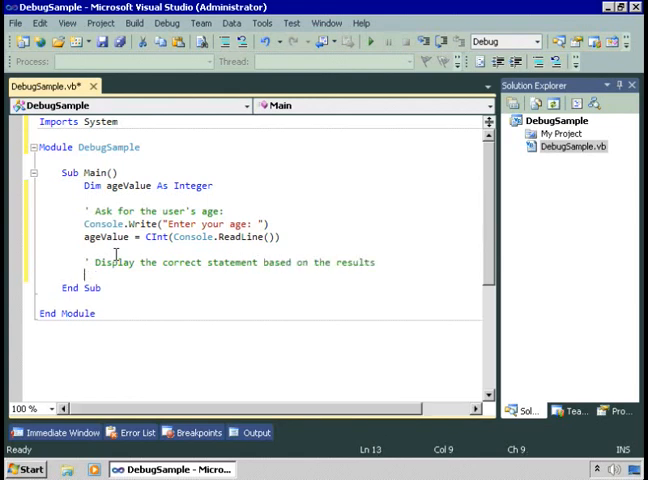
pyautogui.write('If ageValue >')
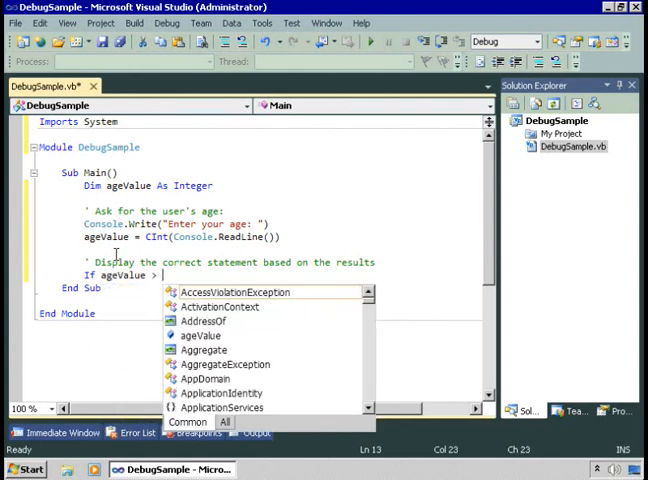
pyautogui.write('13 and ageValue < 20 Then')
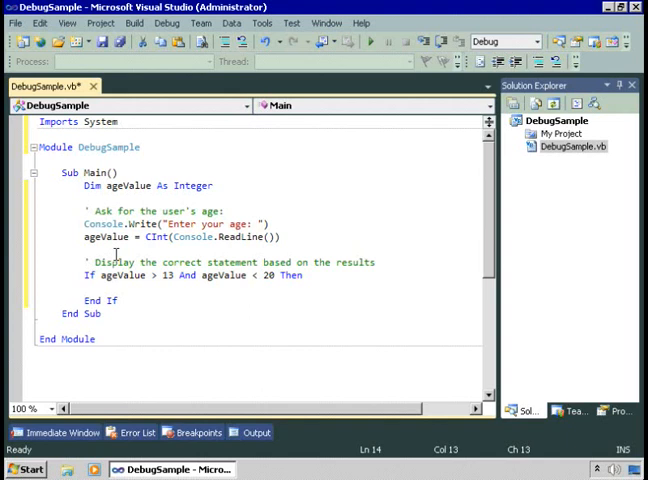
pyautogui.write('co')
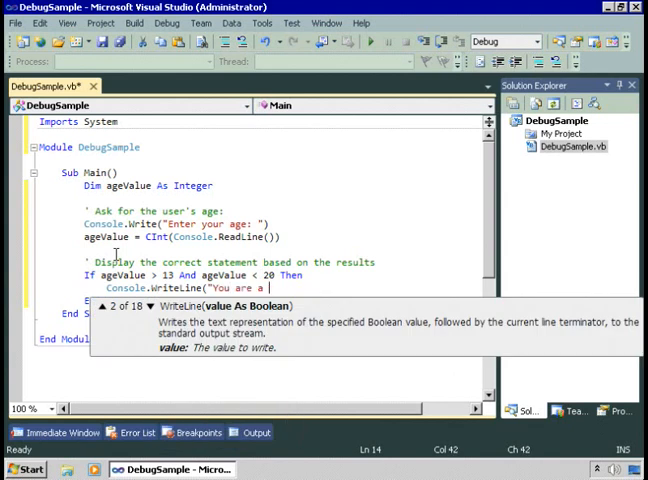
pyautogui.write('teenager."')
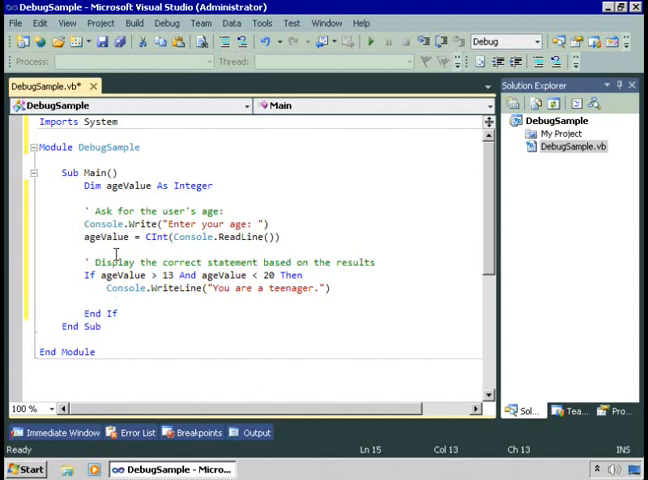
# - Add the Else branch that writes the real-person message
pyautogui.write('Else')
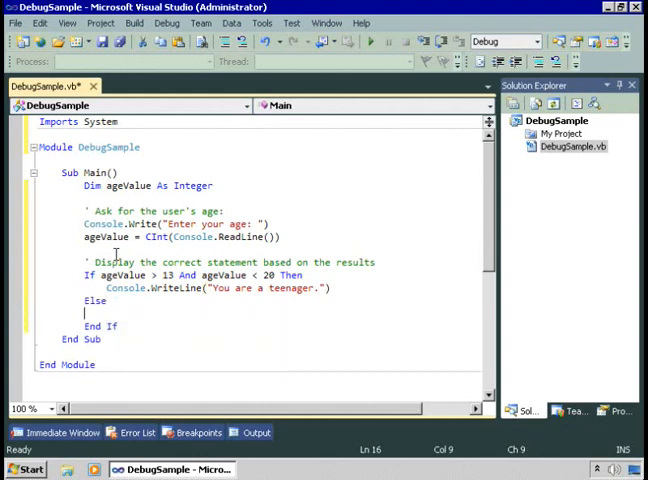
pyautogui.write('C')
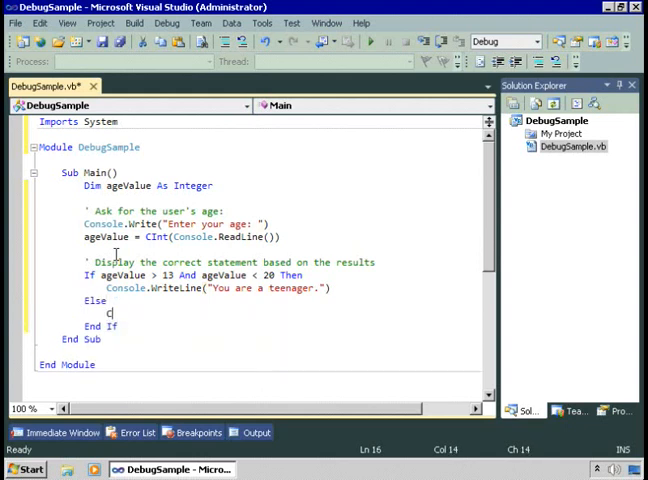
pyautogui.write('Conso')
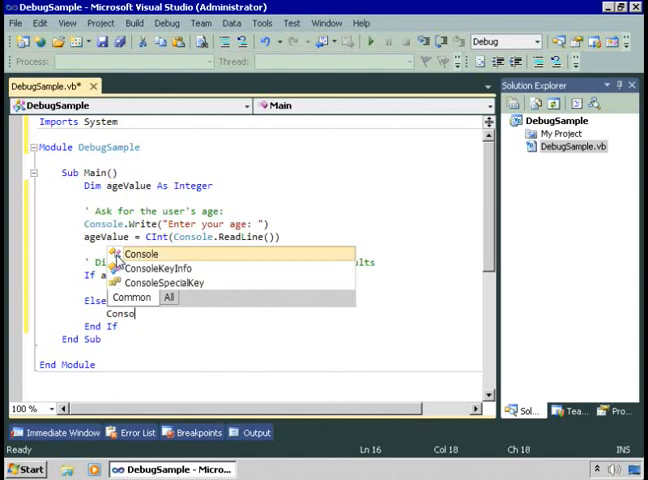
pyautogui.write('.writeLine("')
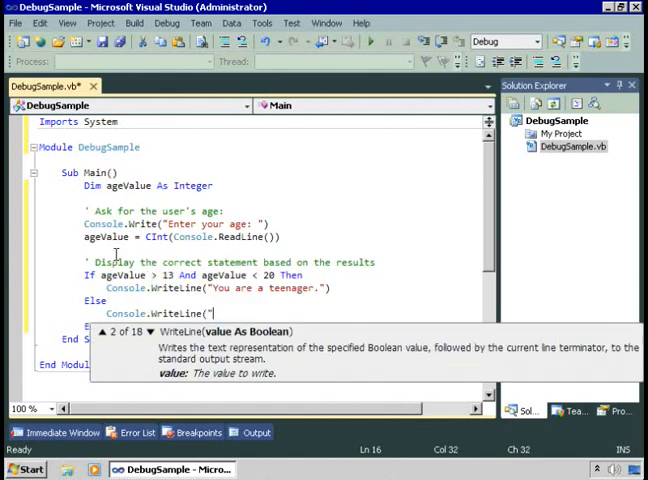
pyautogui.write('You are not')
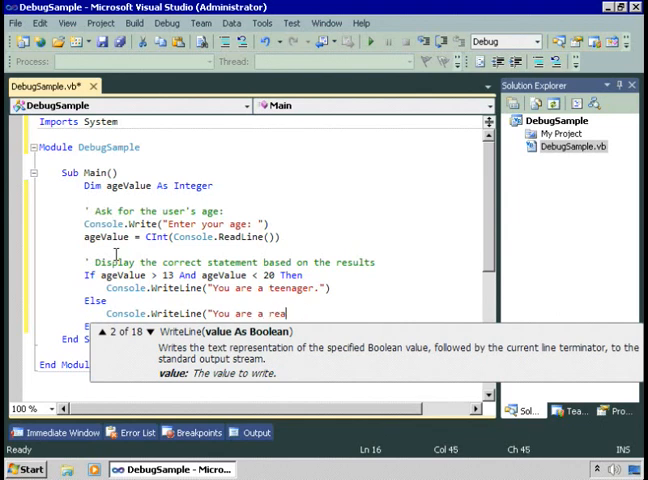
pyautogui.write('person.')
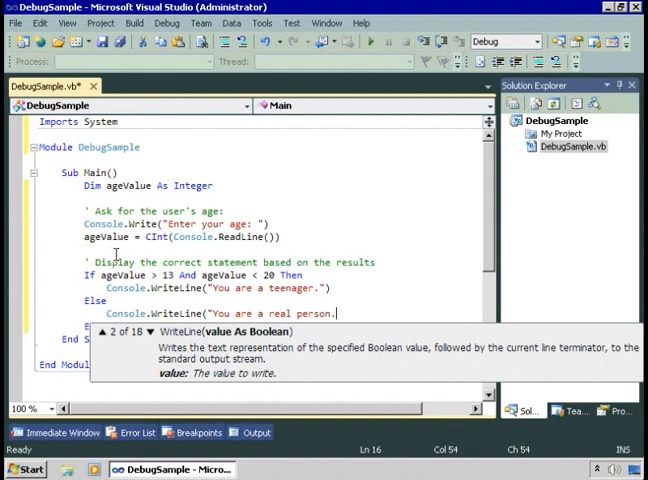
pyautogui.write('")')
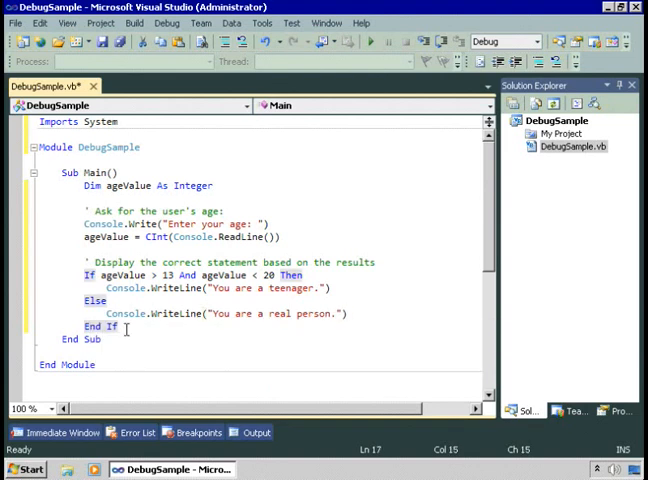
# - Add Console.WriteLine("Press any key...") and Console.ReadKey() to wait before exiting
pyautogui.write('console.WriteLine("Press any key..."')
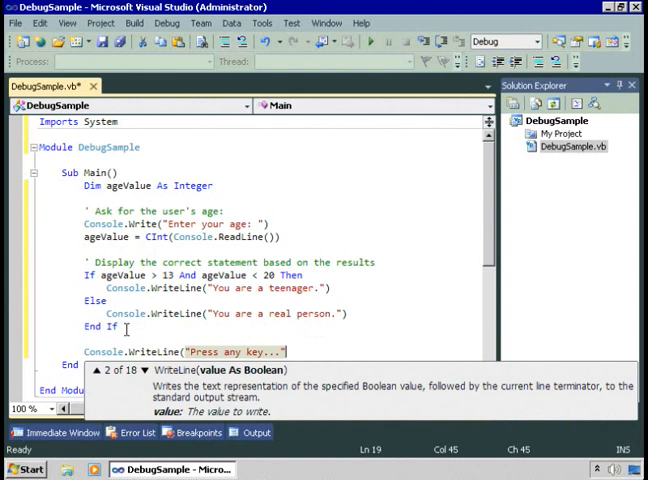
pyautogui.write('console.ReadKey(')
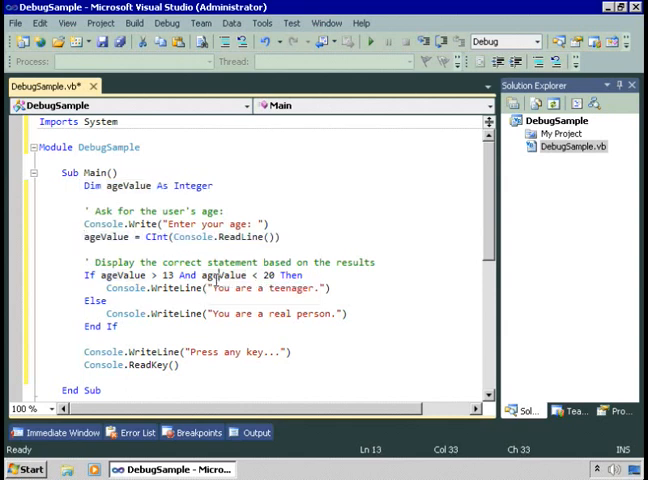
pyautogui.doubleClick(223, 275)
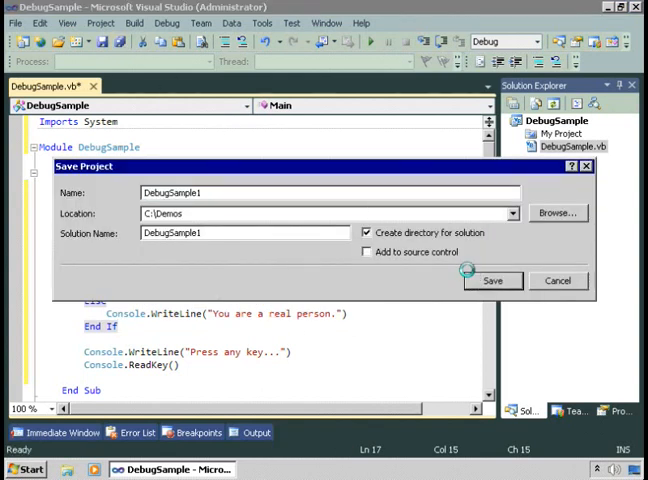
# - Save the project as DebugSample1 and enter test ages such as 12 and 18 in the console
pyautogui.click(492, 280)
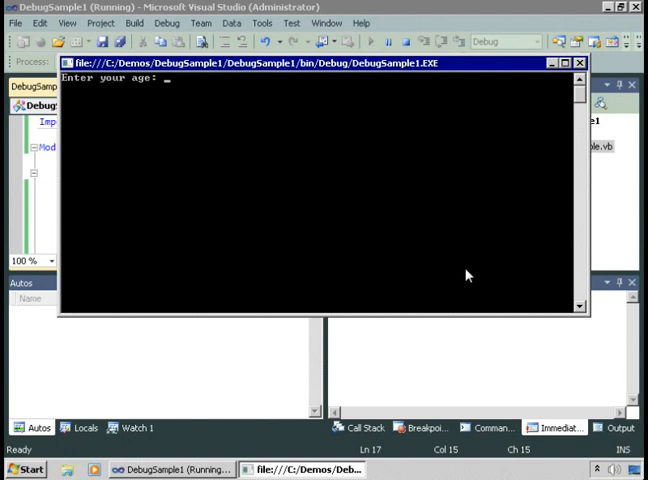
pyautogui.write('12')
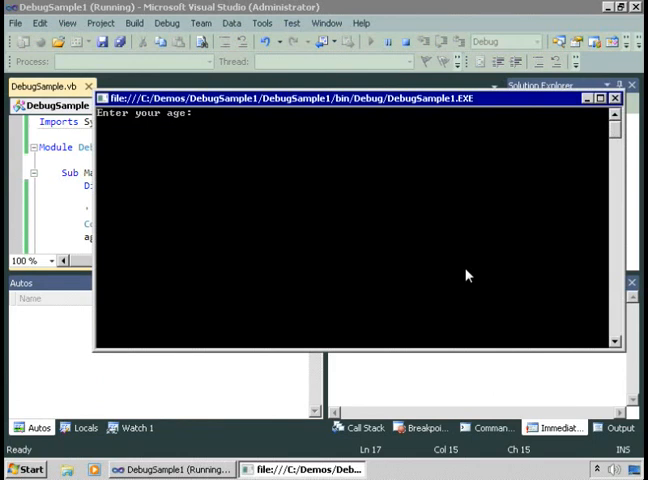
pyautogui.write('18')
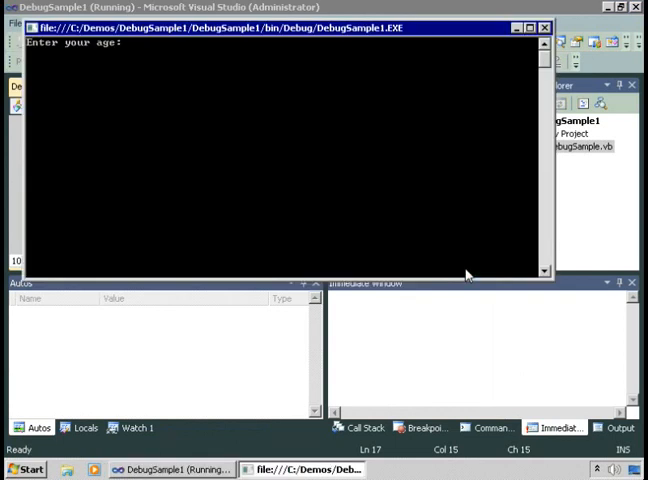
pyautogui.write('2')
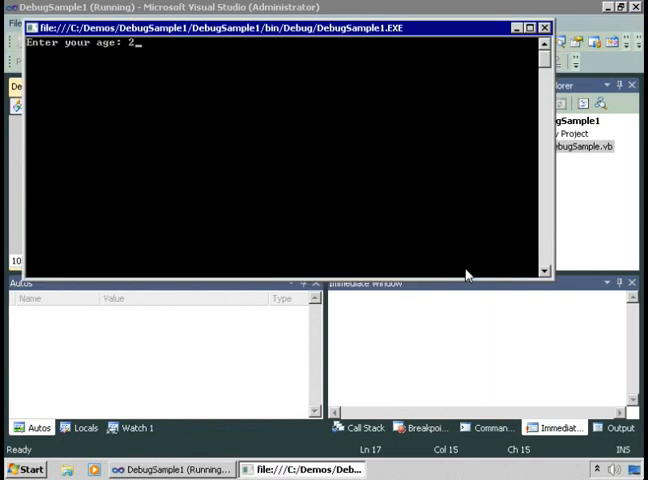
pyautogui.write('5')
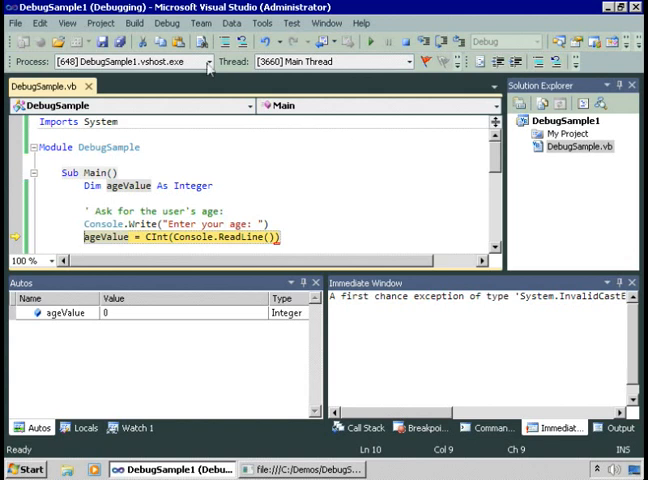
# - Choose Debug > Stop Debugging to end the session halted on InvalidCastException
pyautogui.click(167, 23)
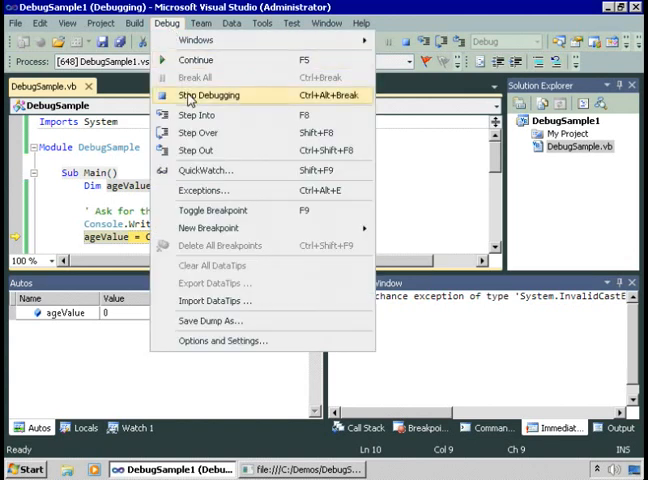
pyautogui.click(210, 95)
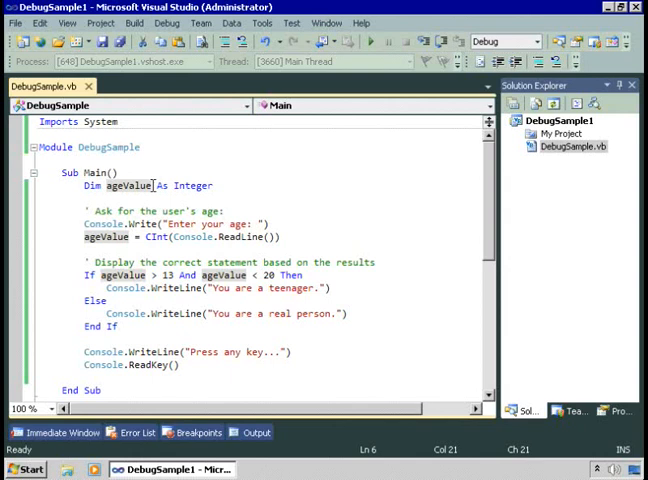
# - Rename the declaration to ageValue1 and build DebugSample1, producing three undeclared-variable errors
pyautogui.write('1')
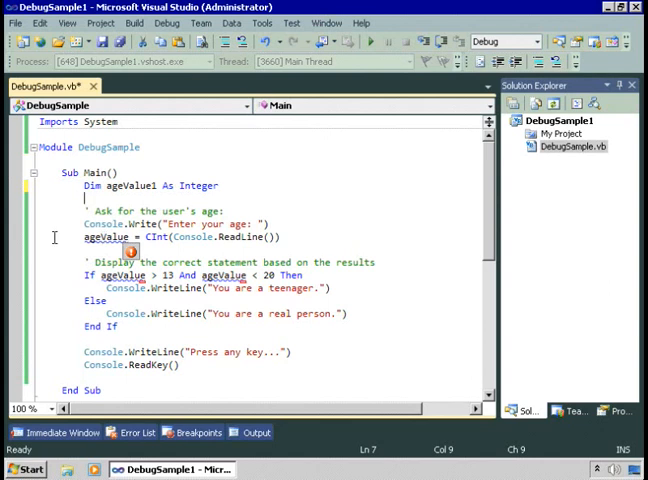
pyautogui.click(134, 23)
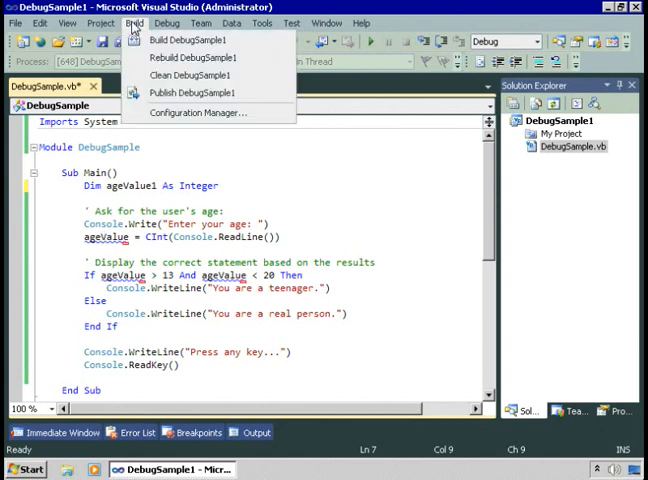
pyautogui.click(185, 39)
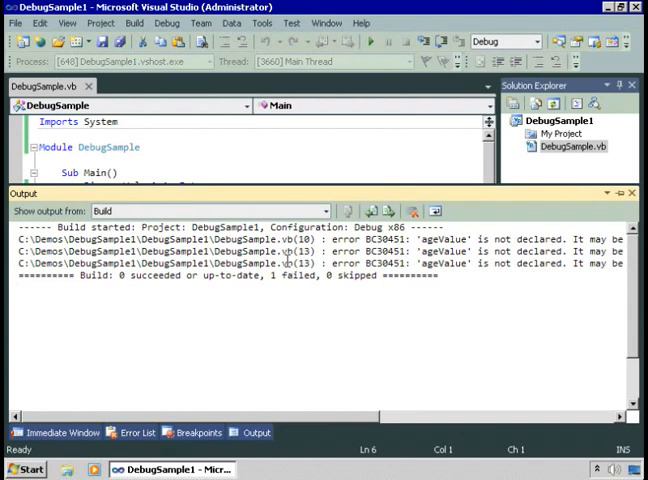
# - Show the Error List from the View menu to locate the undeclared ageValue errors
pyautogui.click(67, 23)
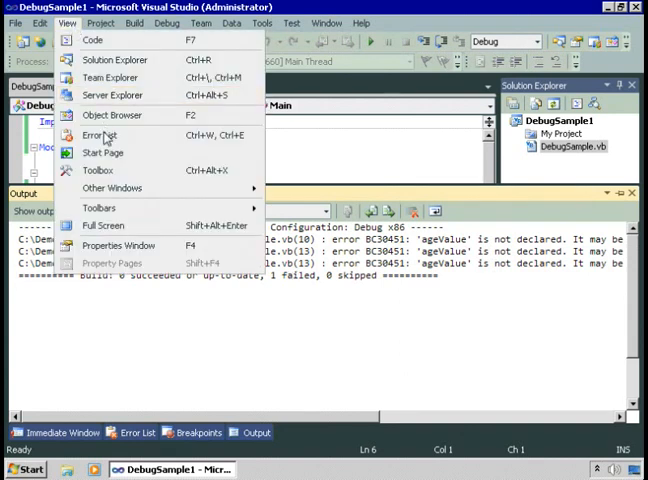
pyautogui.click(99, 135)
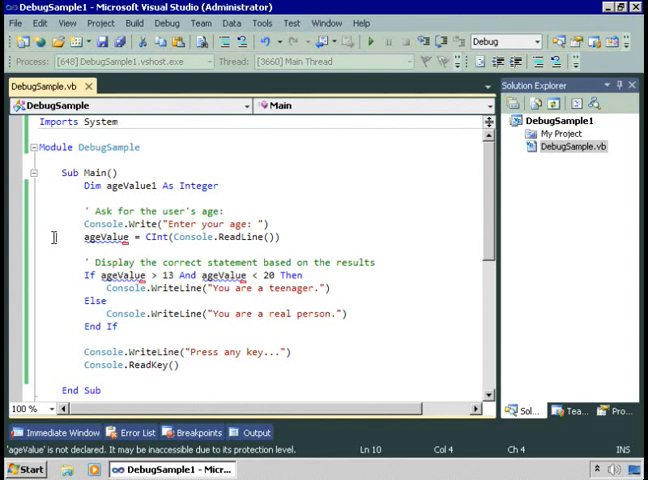
pyautogui.moveTo(105, 237)
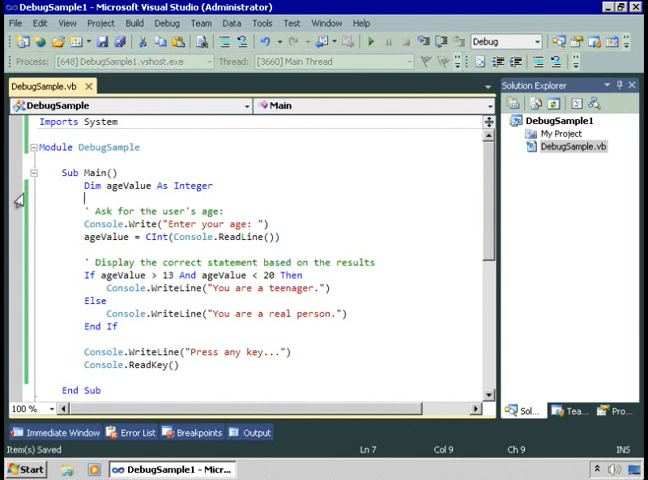
# - Set a breakpoint on the Console.Write("Enter your age: ") line and start debugging
pyautogui.click(17, 222)
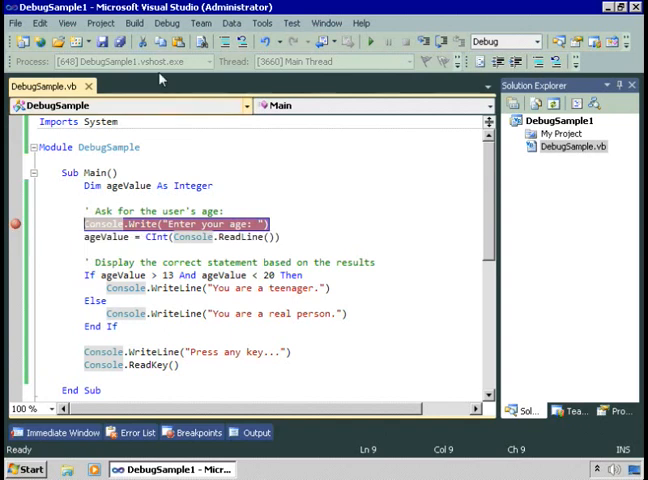
pyautogui.click(166, 23)
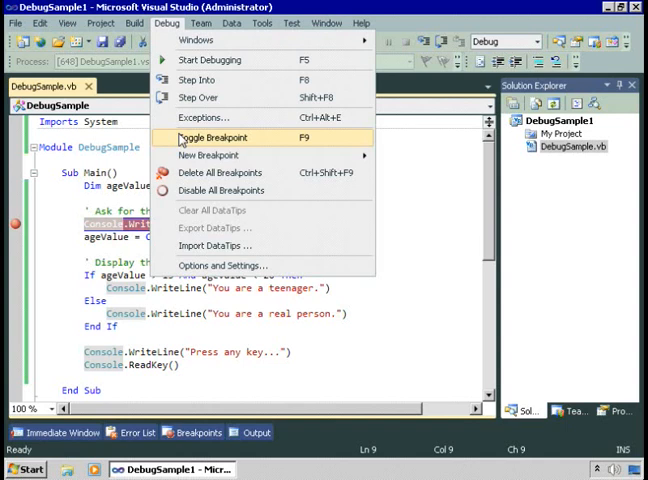
pyautogui.moveTo(54, 233)
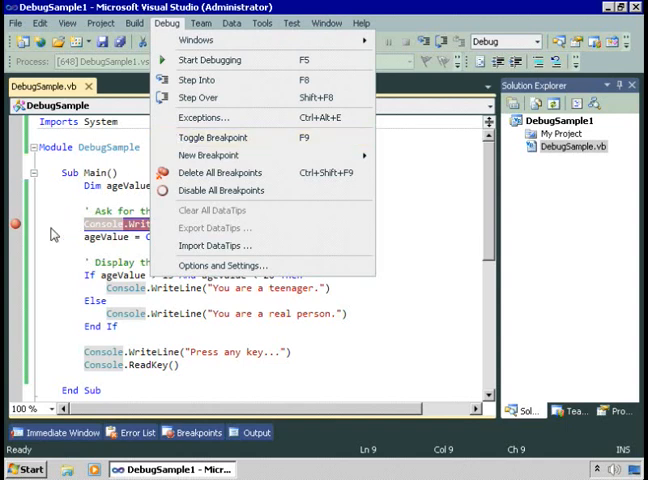
pyautogui.click(209, 59)
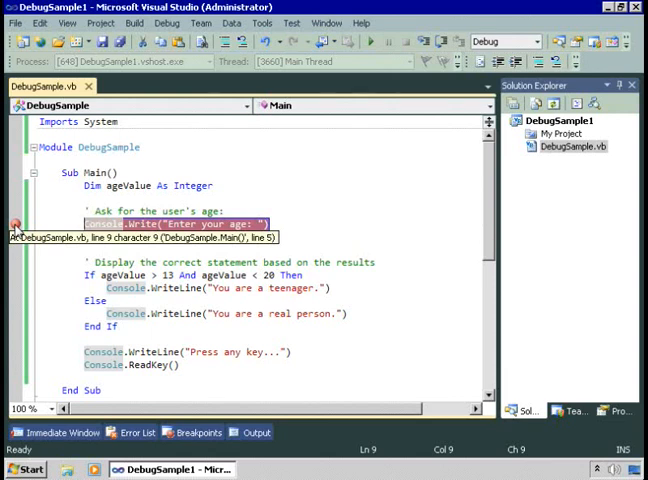
pyautogui.click(166, 23)
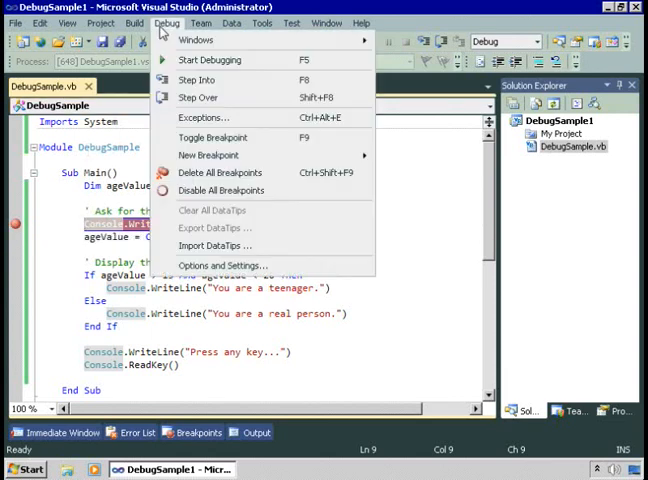
pyautogui.moveTo(197, 39)
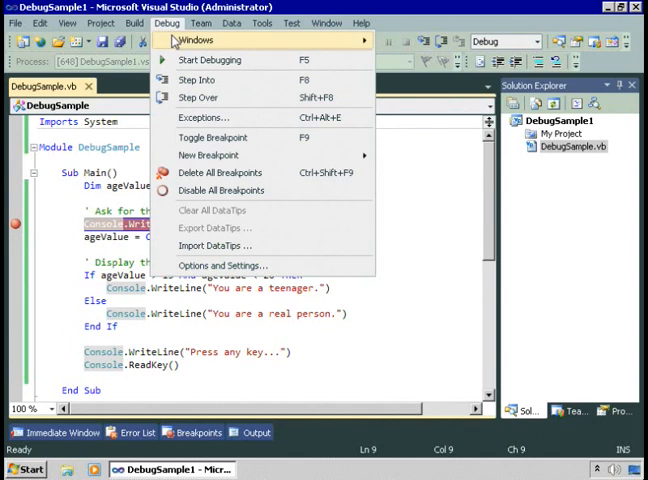
pyautogui.moveTo(200, 60)
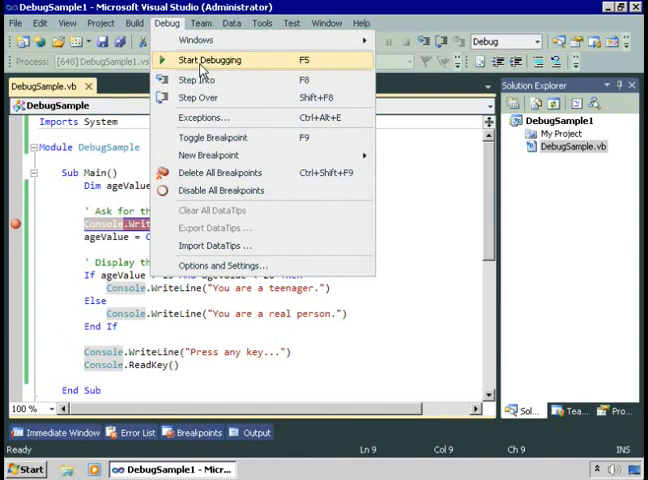
pyautogui.click(208, 59)
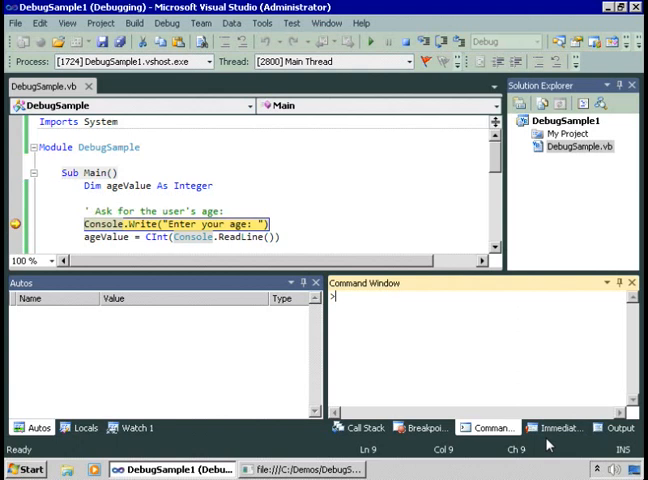
# - In the Immediate Window, query ageValue (0), assign it 3, then reset it to 0
pyautogui.click(558, 428)
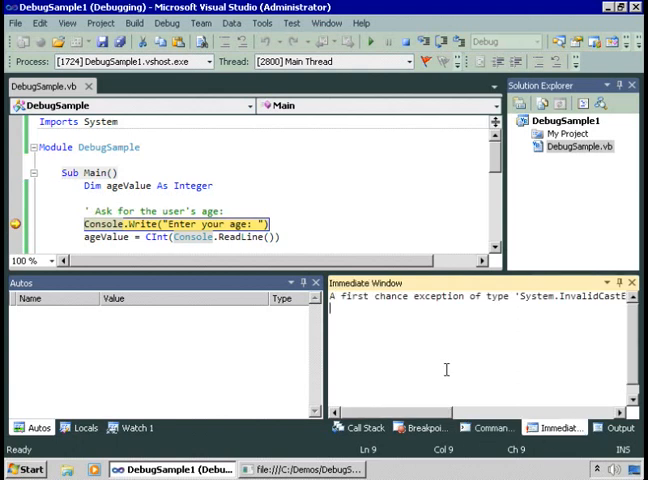
pyautogui.write('? agevalue')
pyautogui.write('ageValue =')
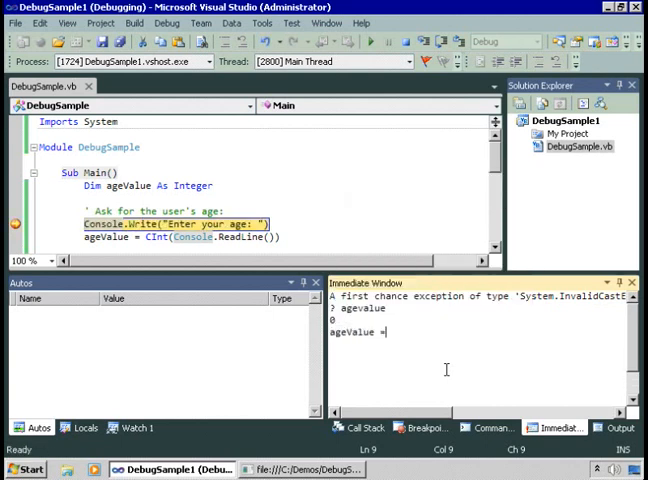
pyautogui.write('3')
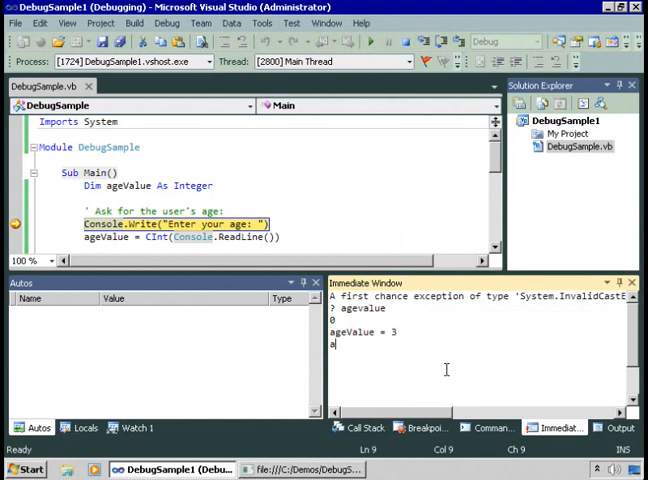
pyautogui.write('geValue = 0')
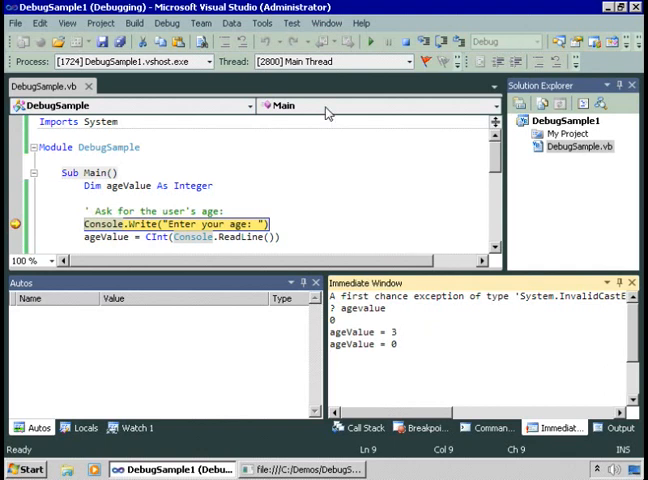
pyautogui.click(166, 23)
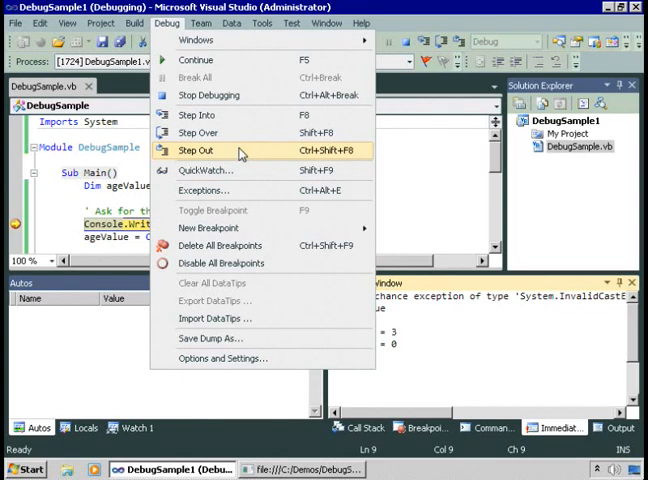
pyautogui.moveTo(203, 117)
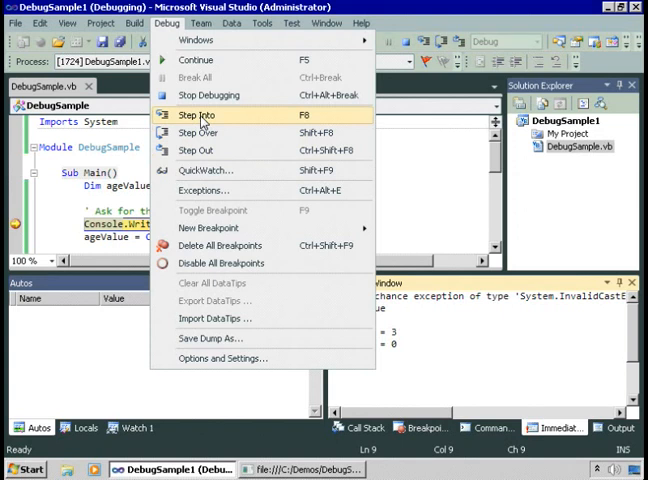
# - Step through the age input and If check to End If, changing ageValue from 27 to 18
pyautogui.click(200, 114)
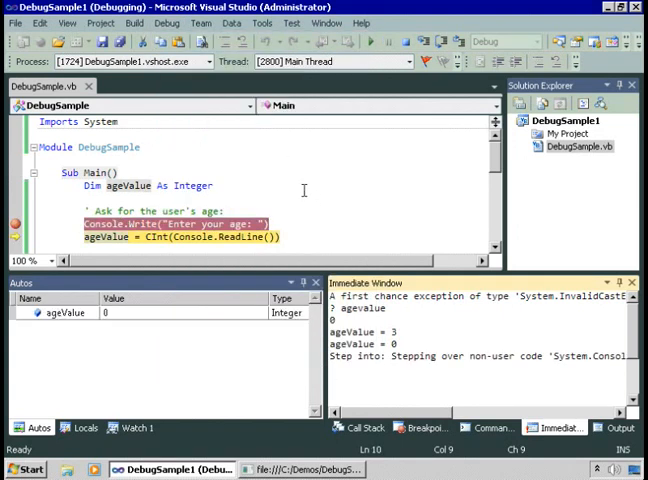
pyautogui.moveTo(436, 41)
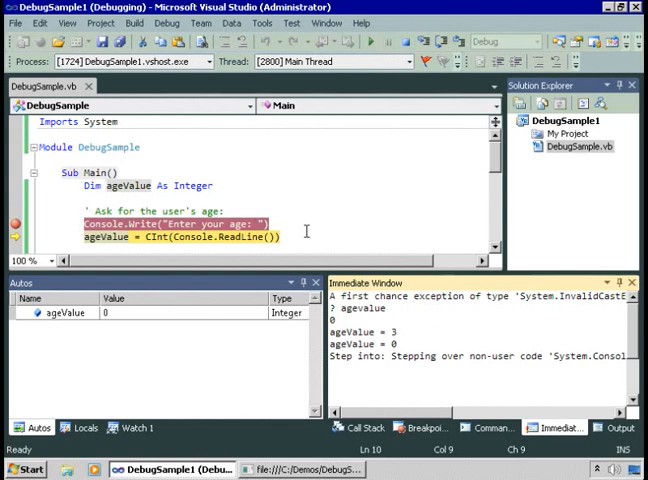
pyautogui.press('F11')
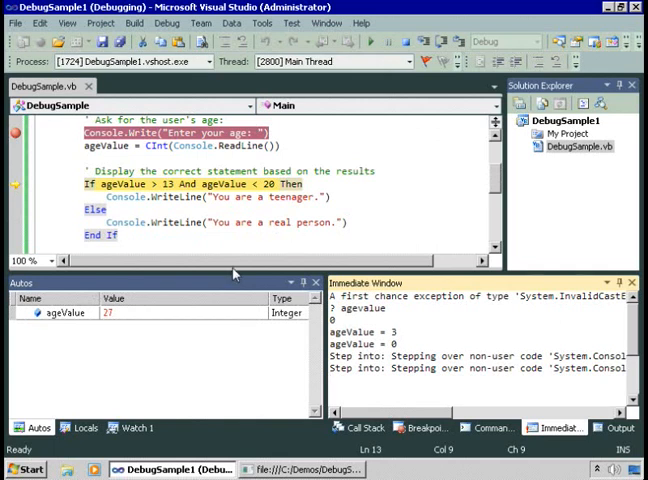
pyautogui.moveTo(117, 325)
pyautogui.write('18')
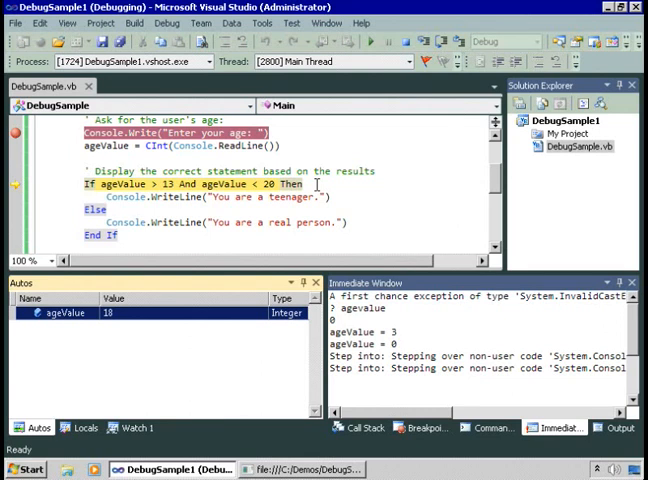
pyautogui.moveTo(130, 184)
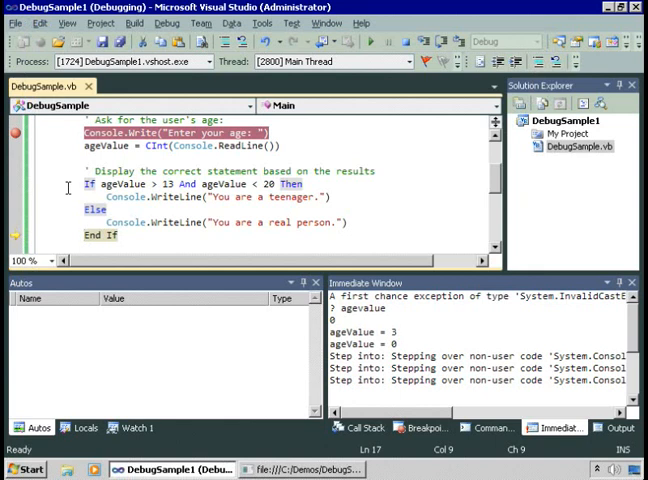
pyautogui.scroll(-3)
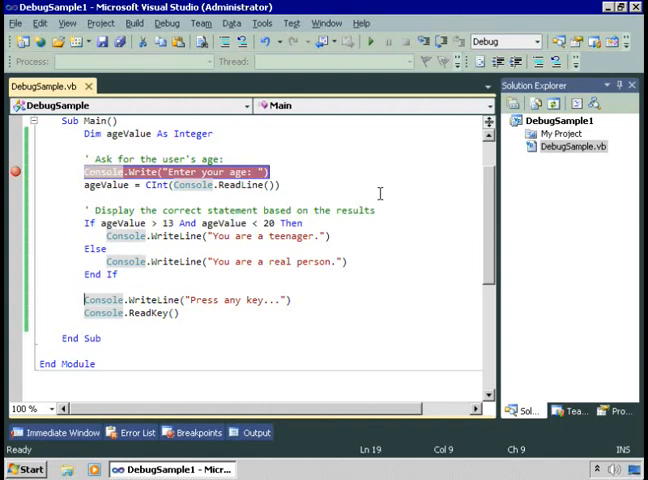
pyautogui.moveTo(380, 190)
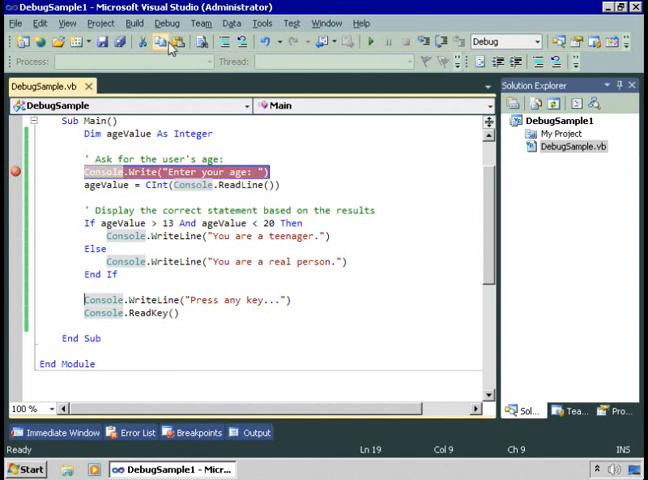
# - Delete all breakpoints from the DebugSample1 code via the Debug menu
pyautogui.click(166, 23)
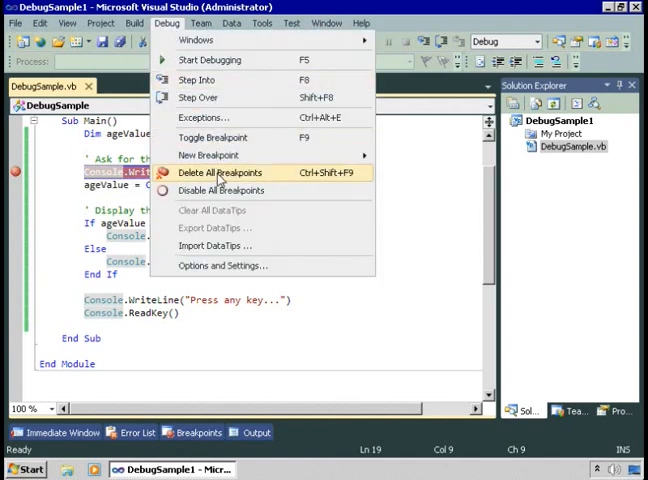
pyautogui.click(221, 173)
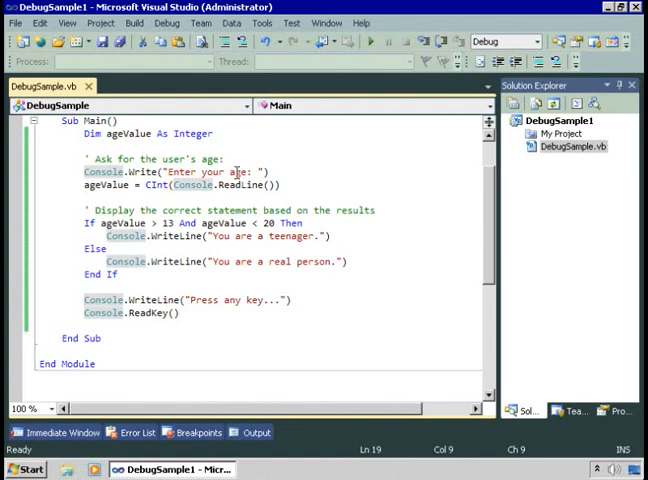
pyautogui.moveTo(315, 172)
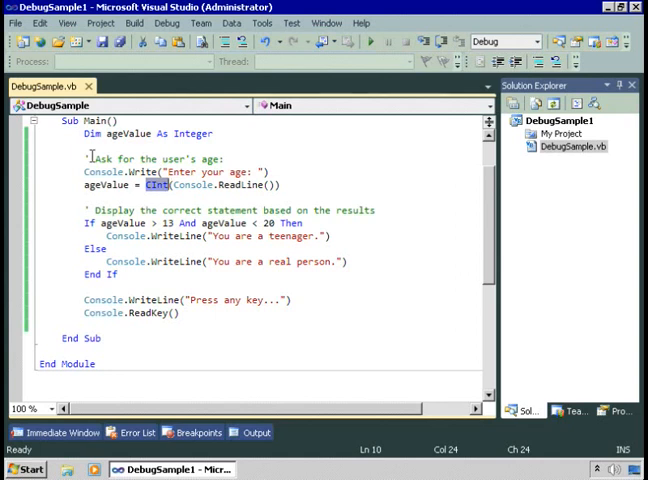
# - Move the age prompt and If block into a new Try, add Console.WriteLine in Catch, and run
pyautogui.write('tr')
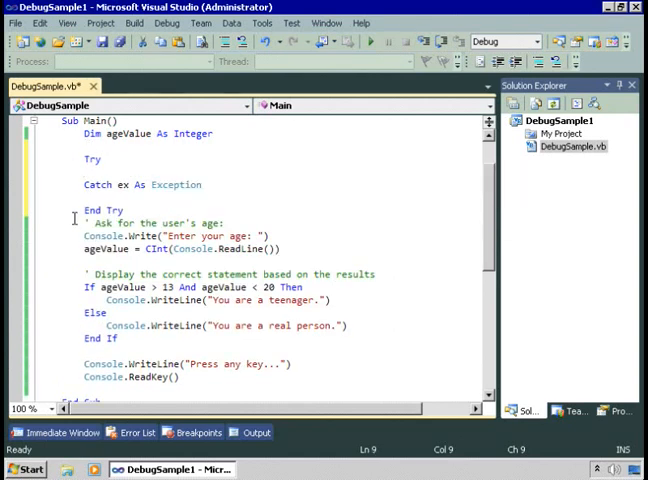
pyautogui.click(90, 222)
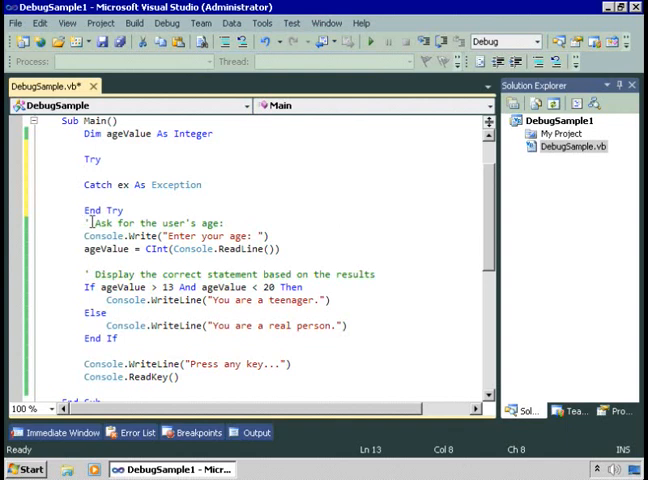
pyautogui.moveTo(90, 221); pyautogui.dragTo(110, 313)
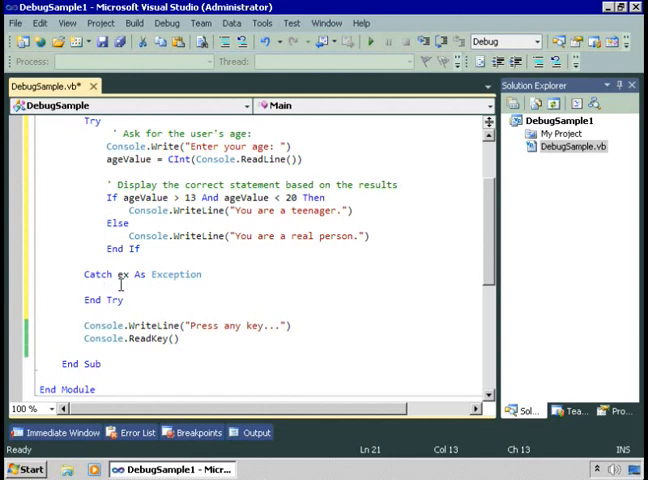
pyautogui.write('d')
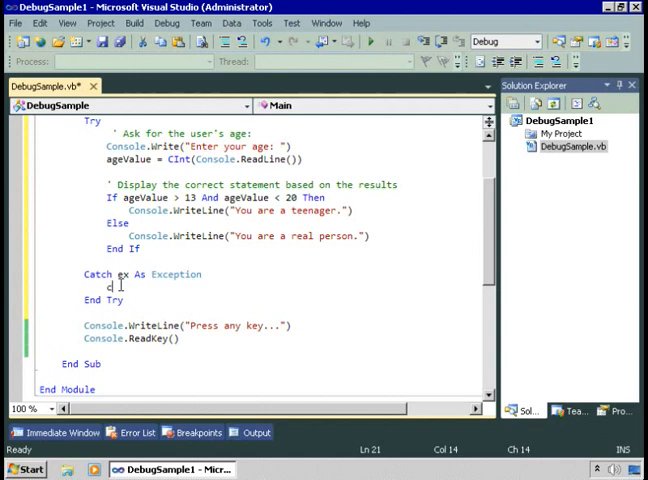
pyautogui.write('Console.writeli')
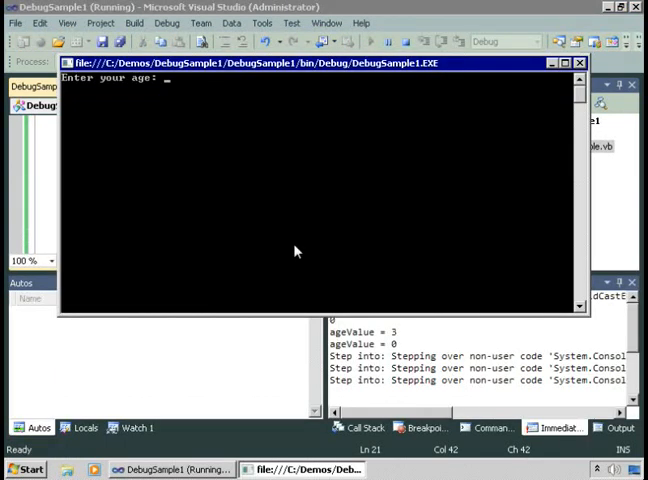
# - Submit a test age in the running console app and let it finish
pyautogui.write('18')
pyautogui.write('ken')
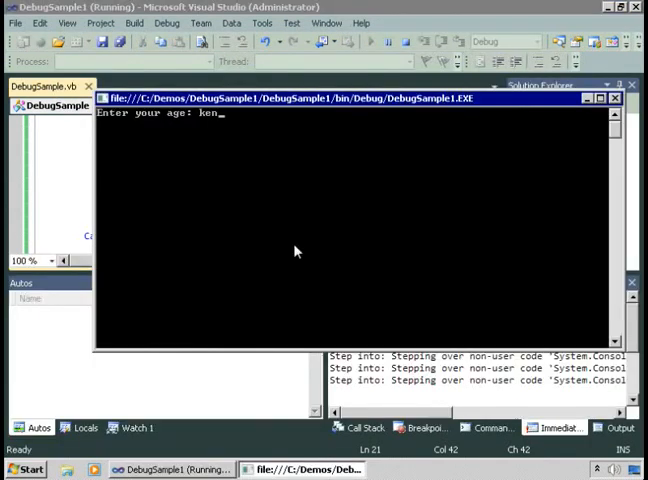
pyautogui.press('enter')
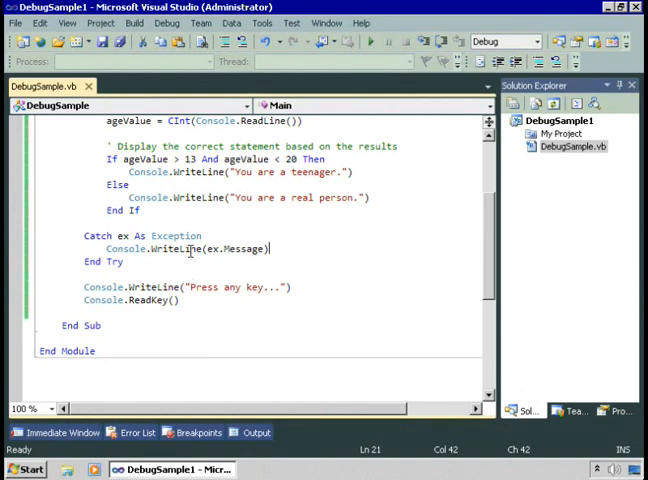
# - Change the first Catch's exception type to InvalidCastException
pyautogui.doubleClick(172, 235)
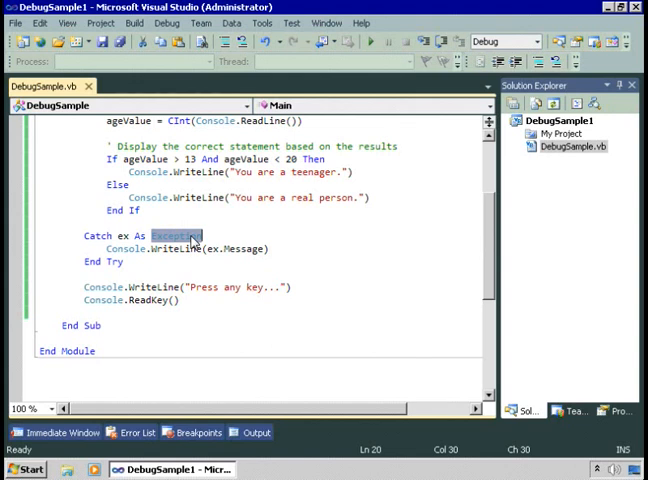
pyautogui.write('Inva')
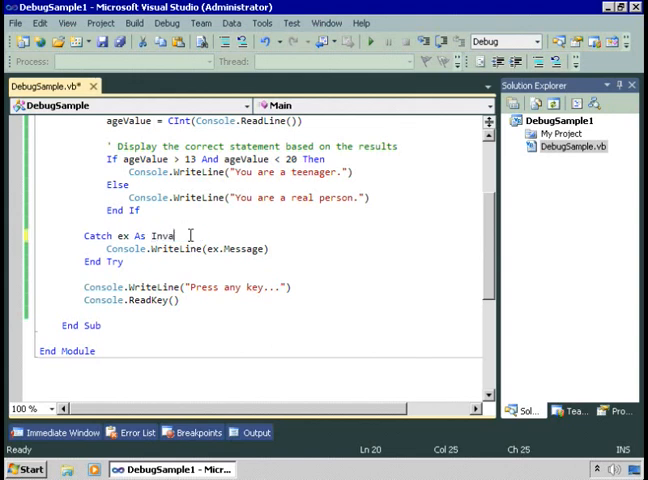
pyautogui.write('idCastEx')
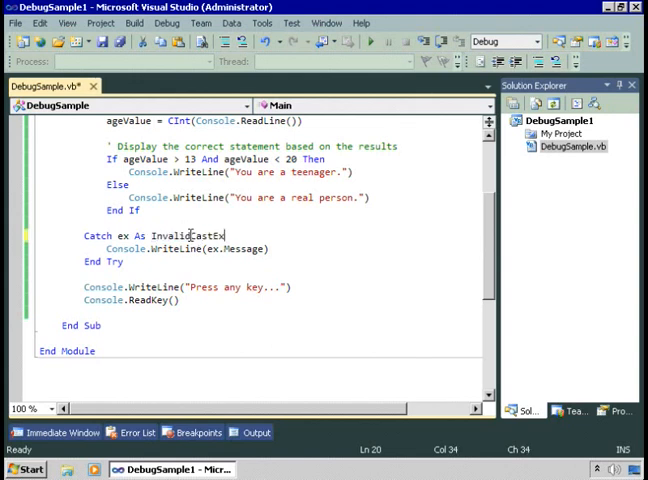
pyautogui.write('ception')
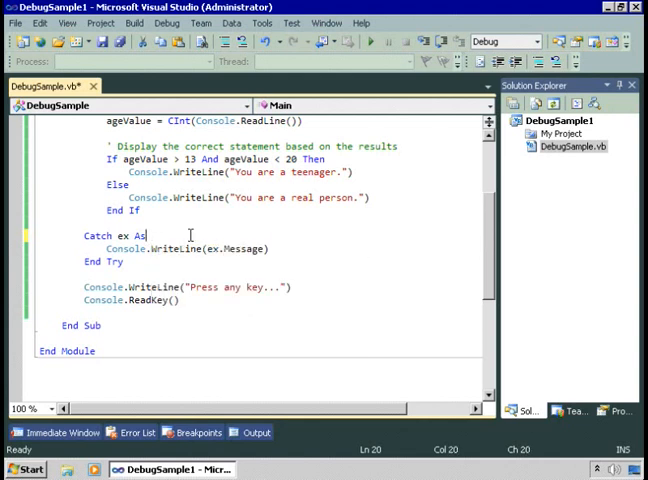
pyautogui.write('inva')
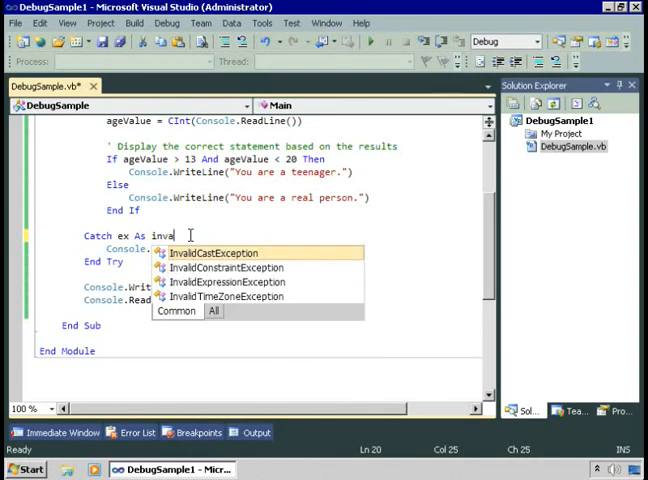
pyautogui.write('lidCastException')
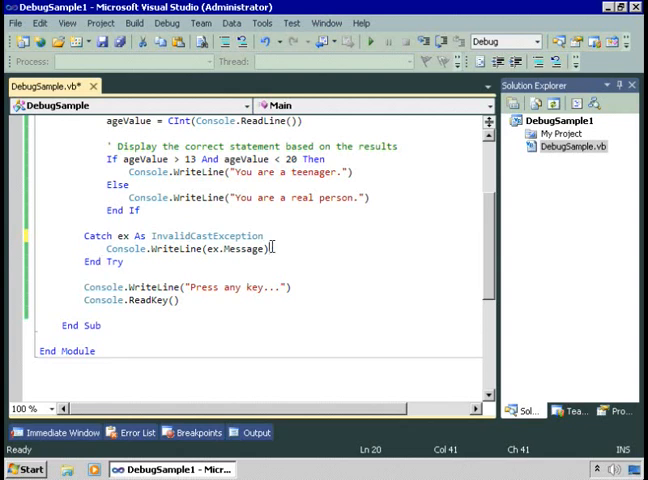
# - Add a second Catch ex As Exception that writes a message with Console.WriteLine
pyautogui.write('cat')
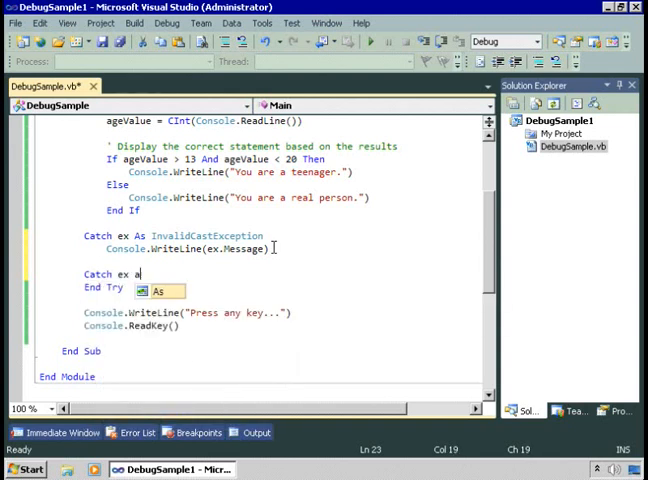
pyautogui.write('xception')
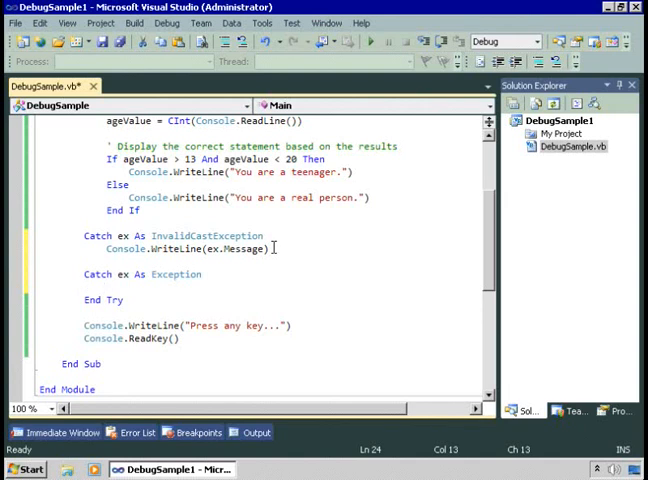
pyautogui.doubleClick(207, 235)
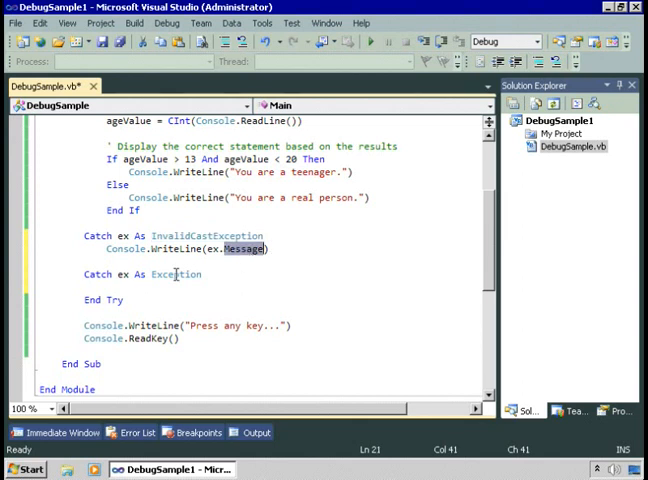
pyautogui.write('console')
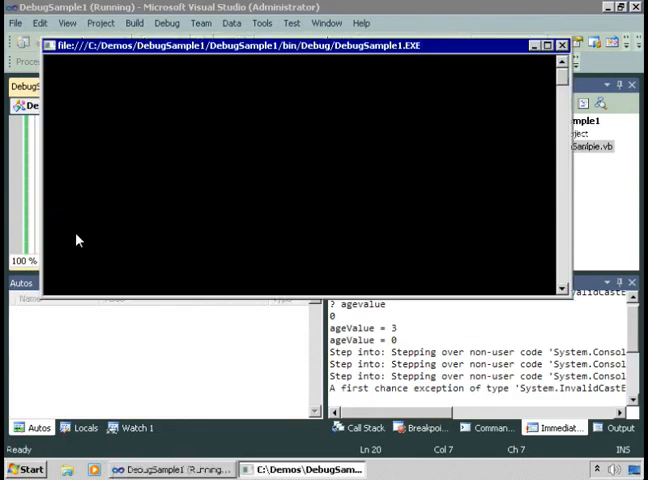
# - Delete the InvalidCastException Catch block and test the app with inputs 'ken' and 13
pyautogui.write('ken')
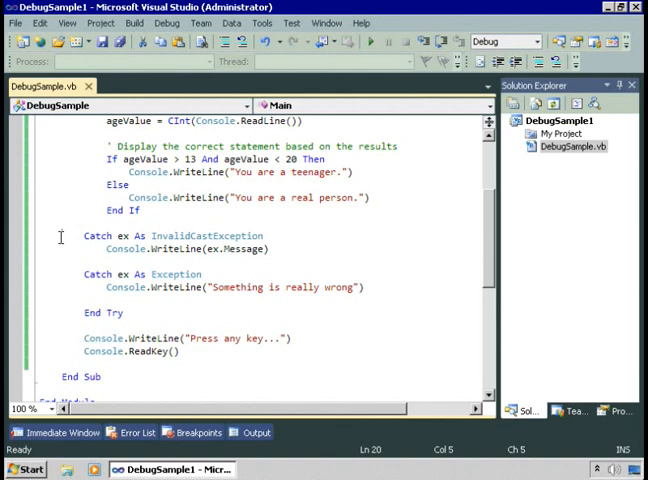
pyautogui.doubleClick(204, 235)
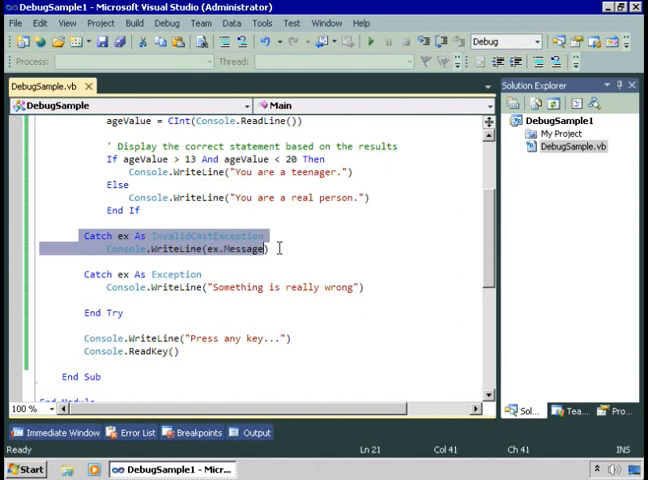
pyautogui.click(262, 249)
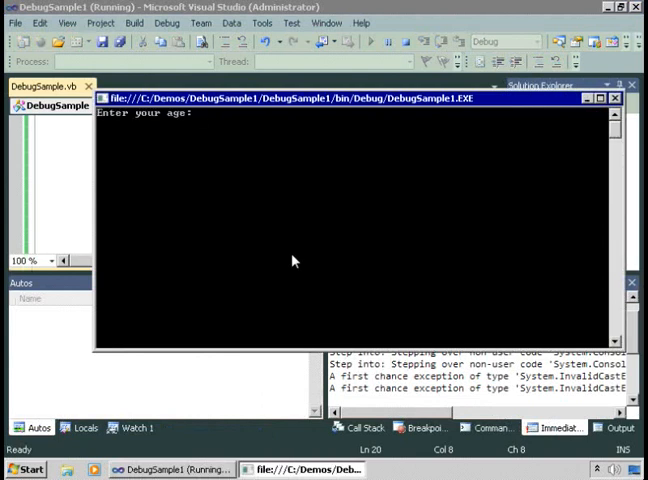
pyautogui.write('ken')
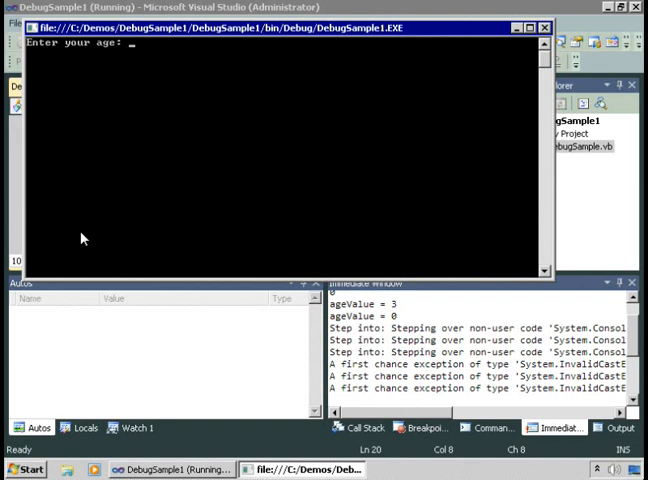
pyautogui.write('13 And ageValue < 20 Then')
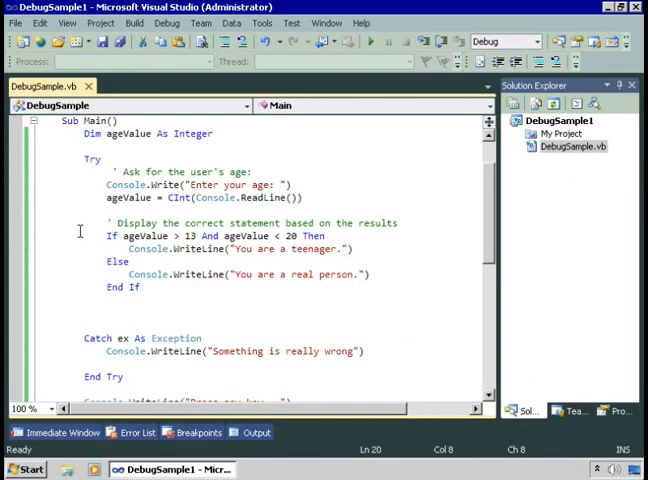
# - Change the If condition's lower bound to ageValue >= 13
pyautogui.doubleClick(146, 235)
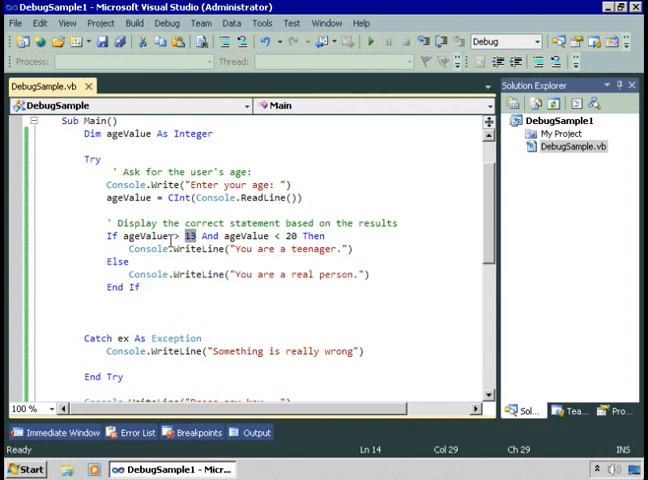
pyautogui.write('=')
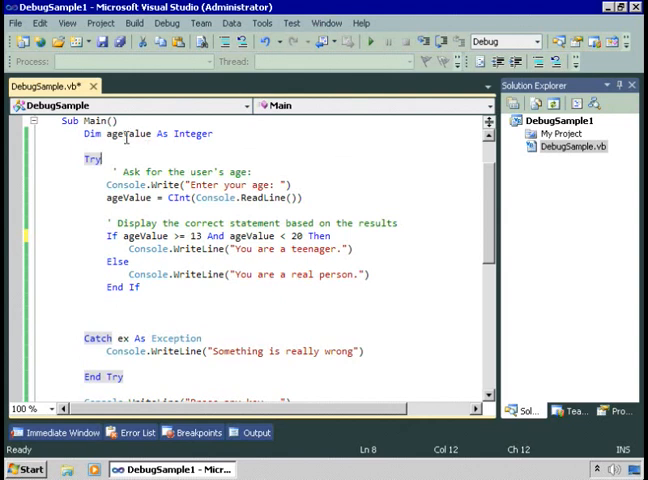
pyautogui.doubleClick(128, 133)
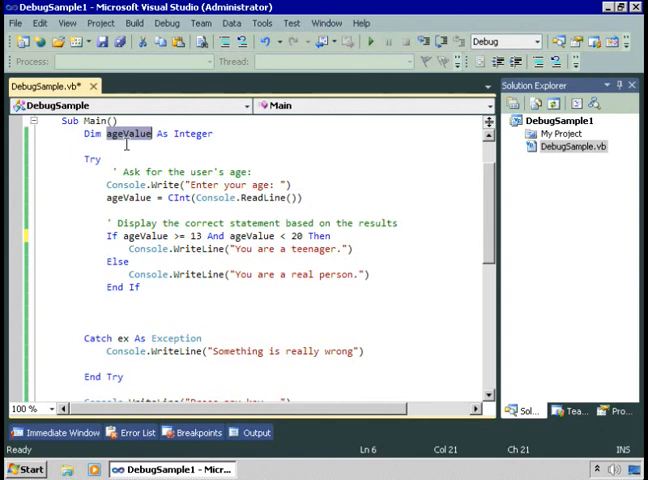